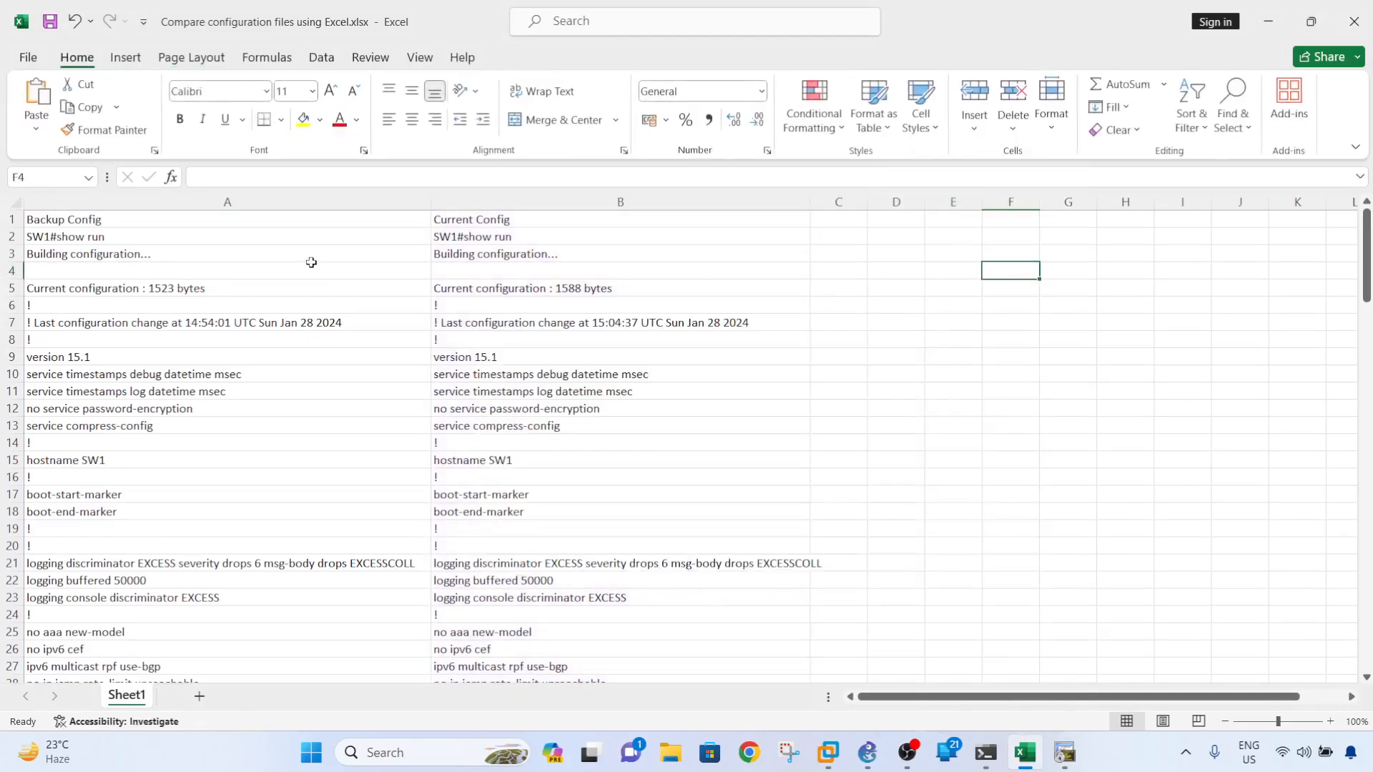
Step: Delete the Backup Config / Current Config heading row so data starts in row 1
click(227, 236)
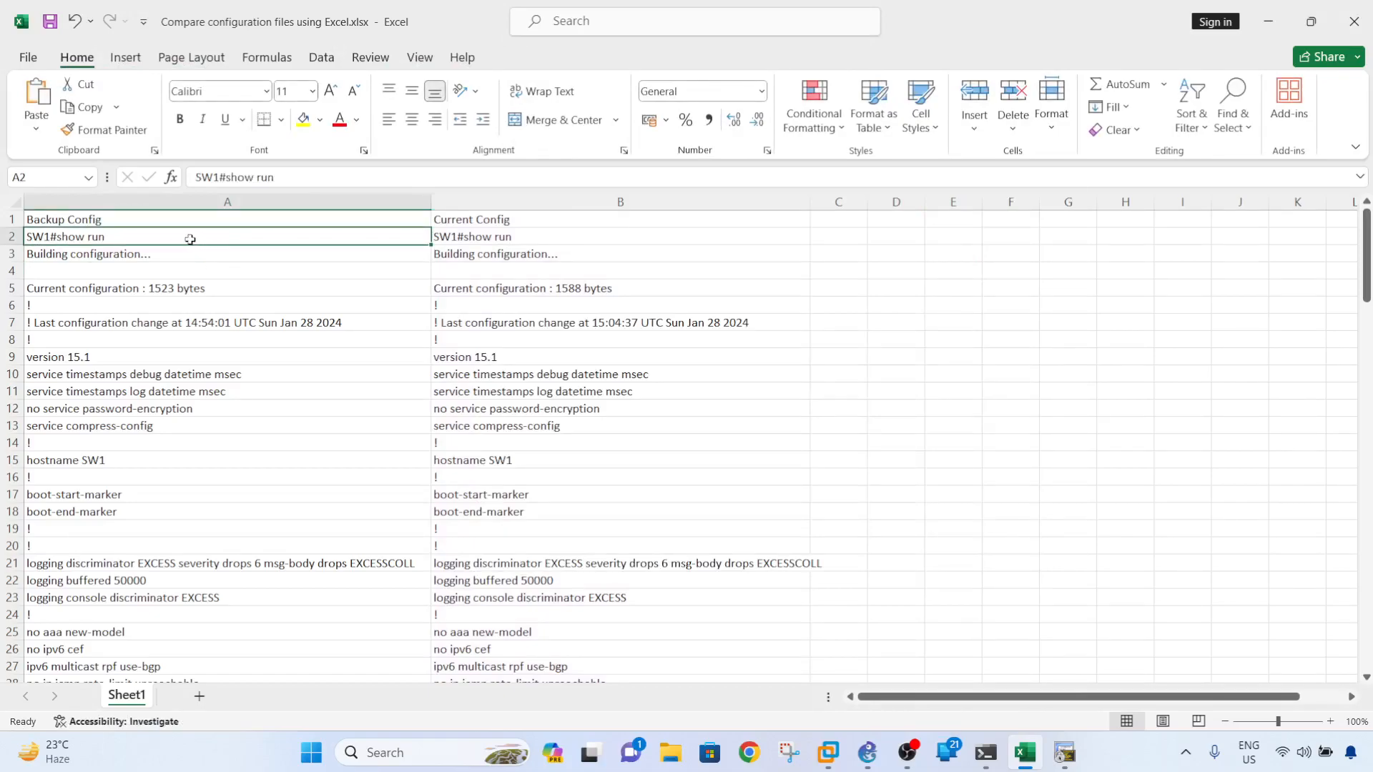
mouse_move(216, 232)
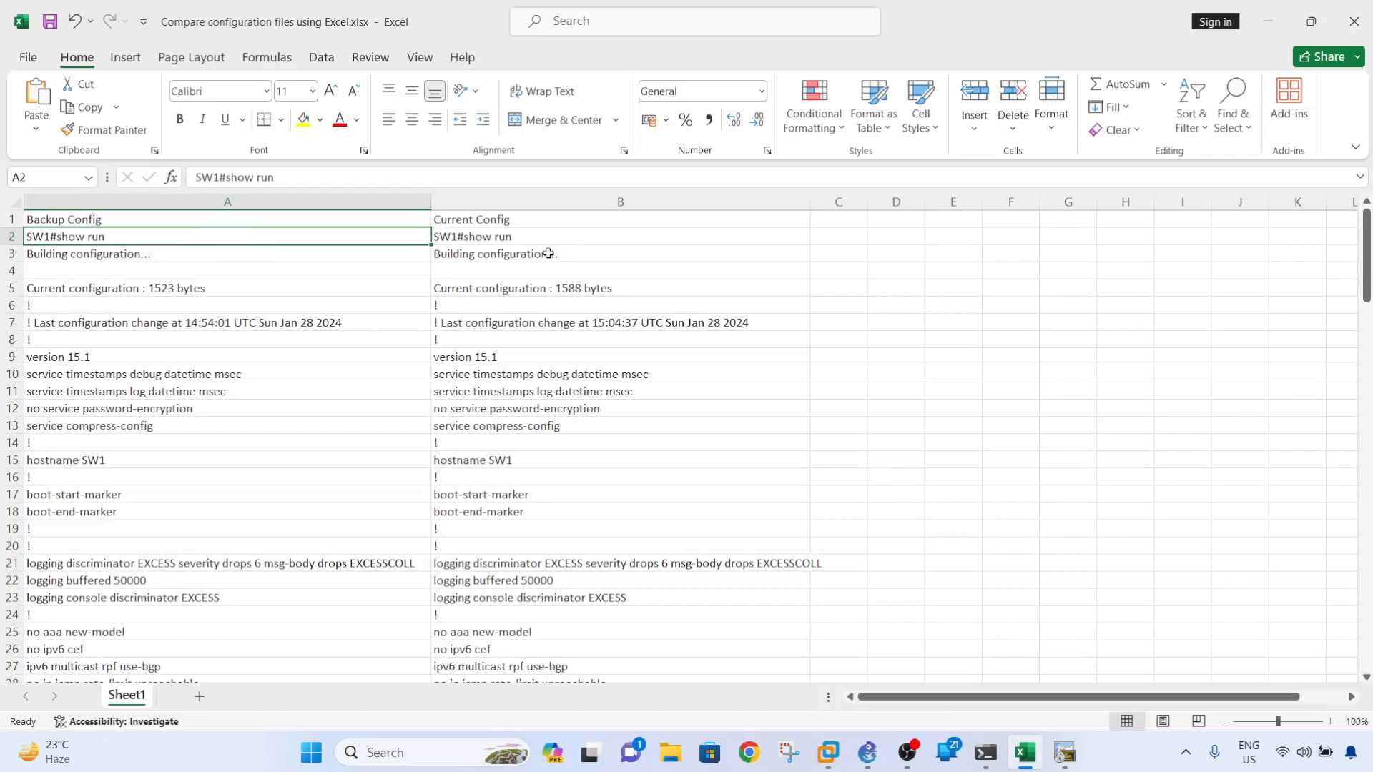
click(619, 235)
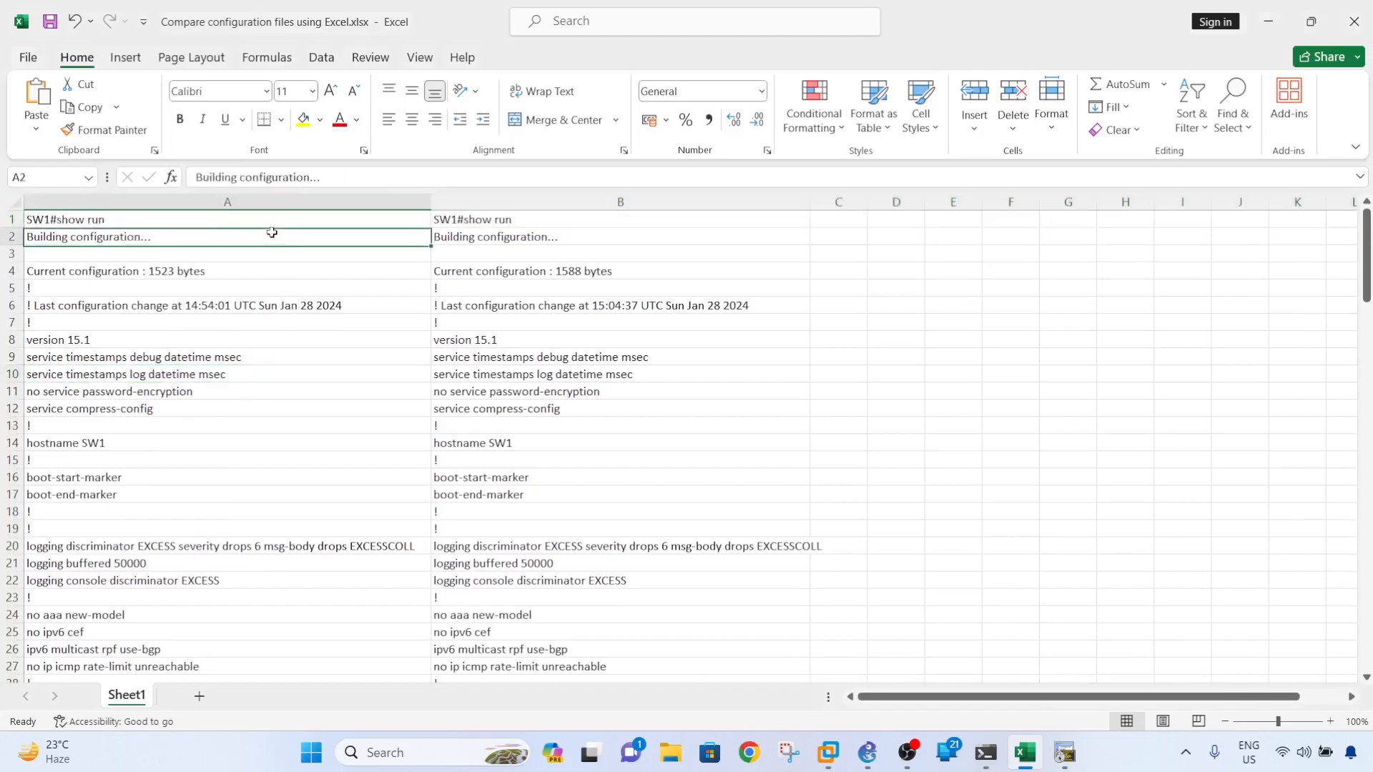
Step: Select columns A and B and bring up Conditional Formatting's Highlight Cells Rules
click(619, 253)
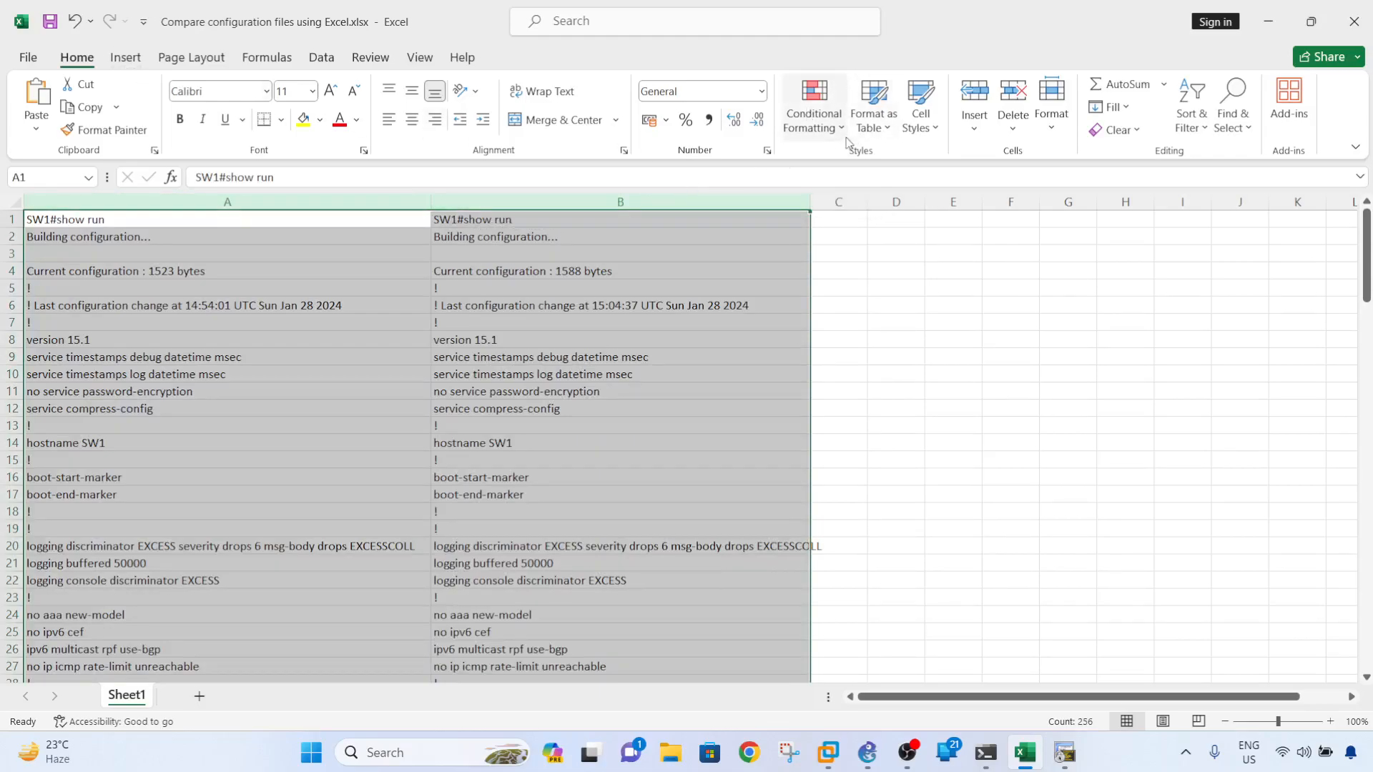
click(812, 105)
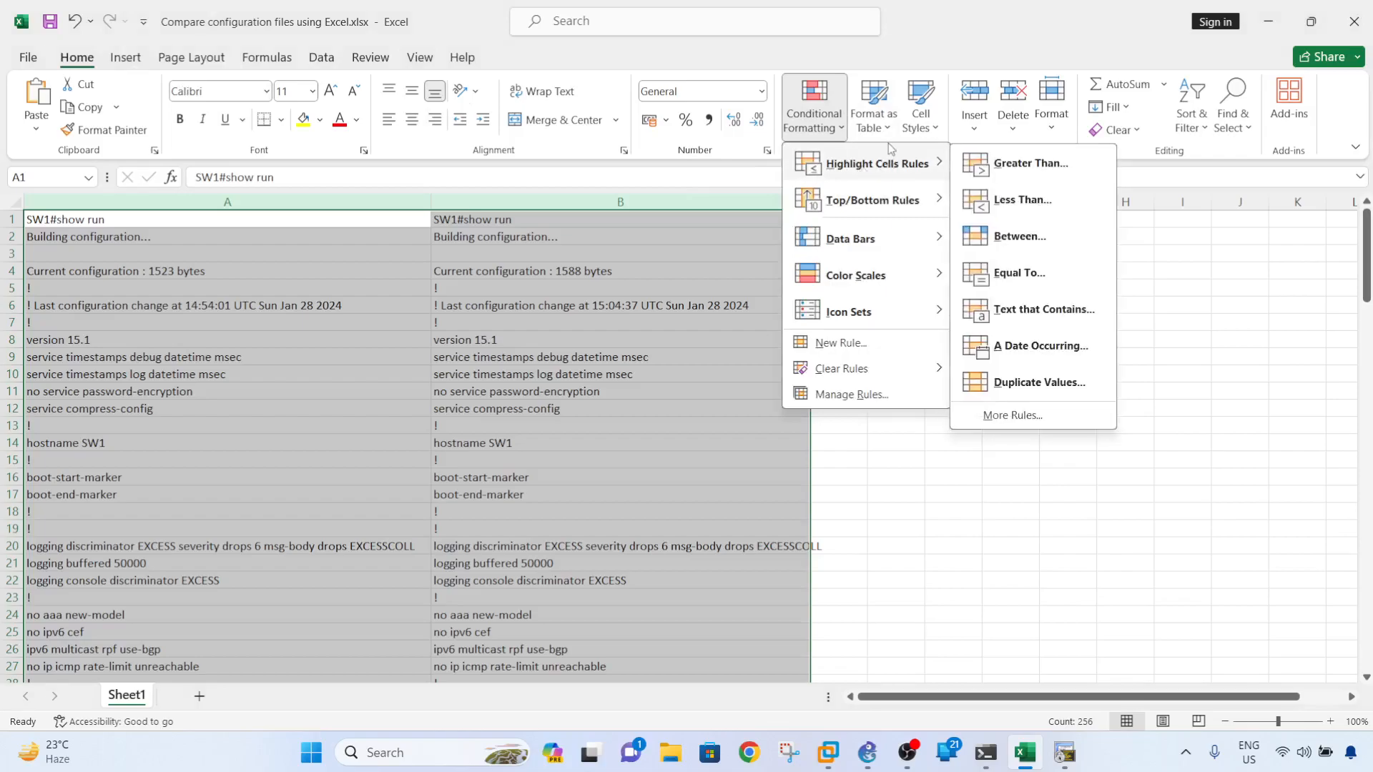
mouse_move(1024, 392)
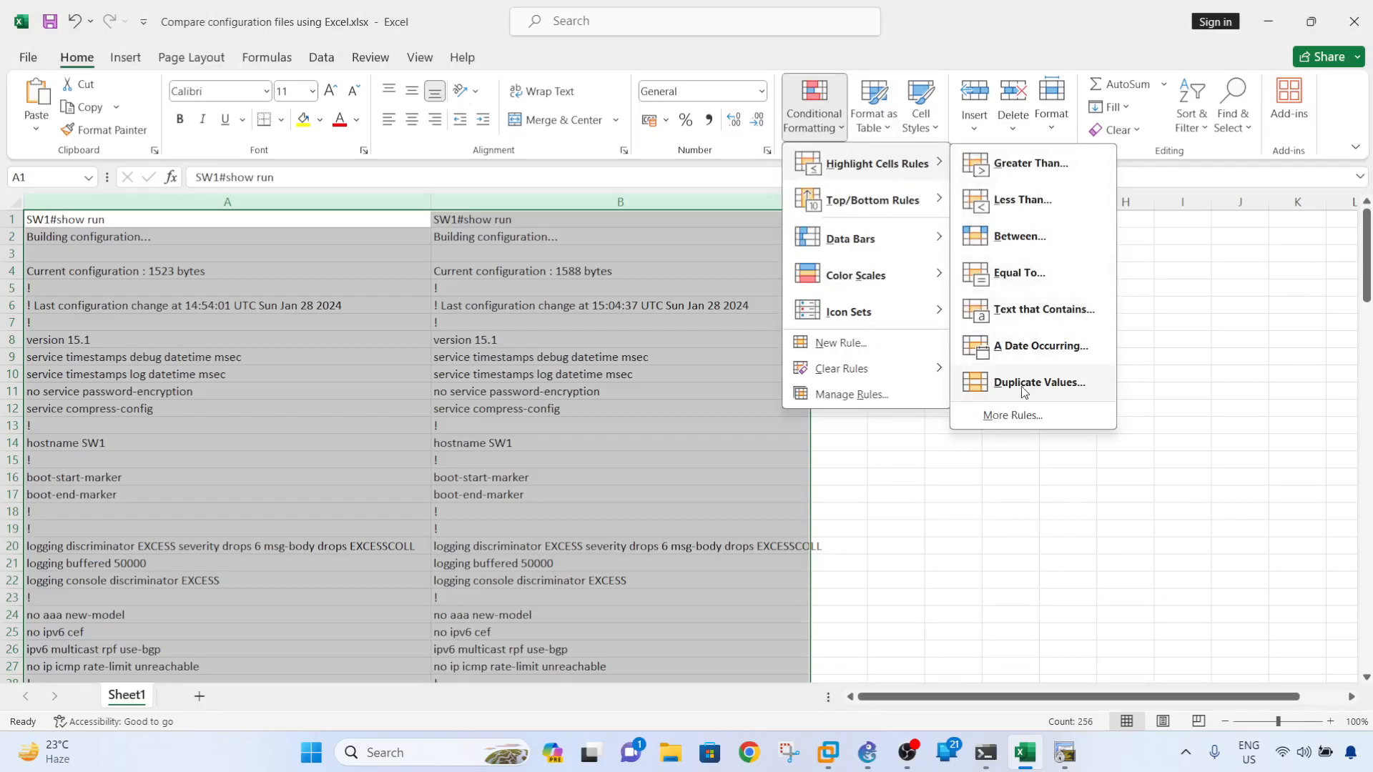
Step: Create a Duplicate Values rule set to Unique with Red Text formatting
click(1040, 382)
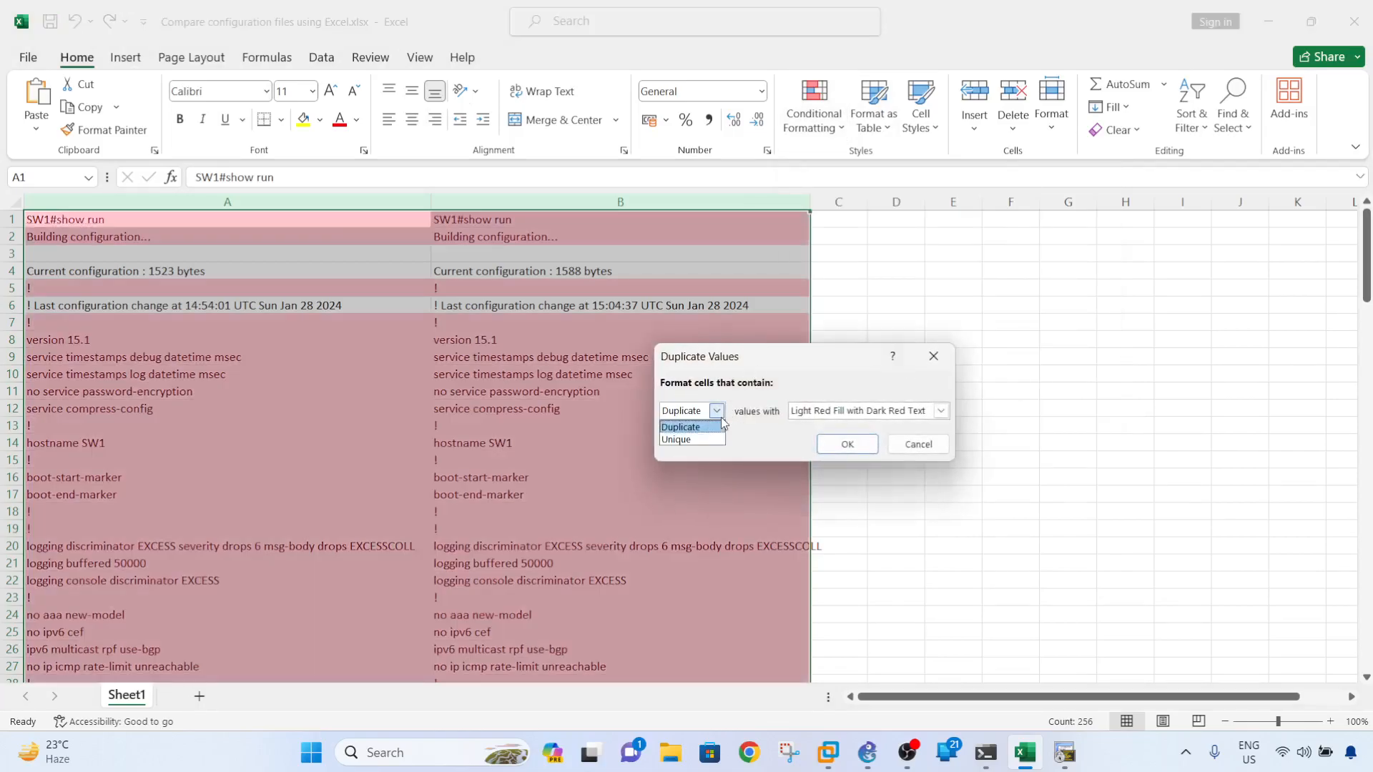
click(690, 439)
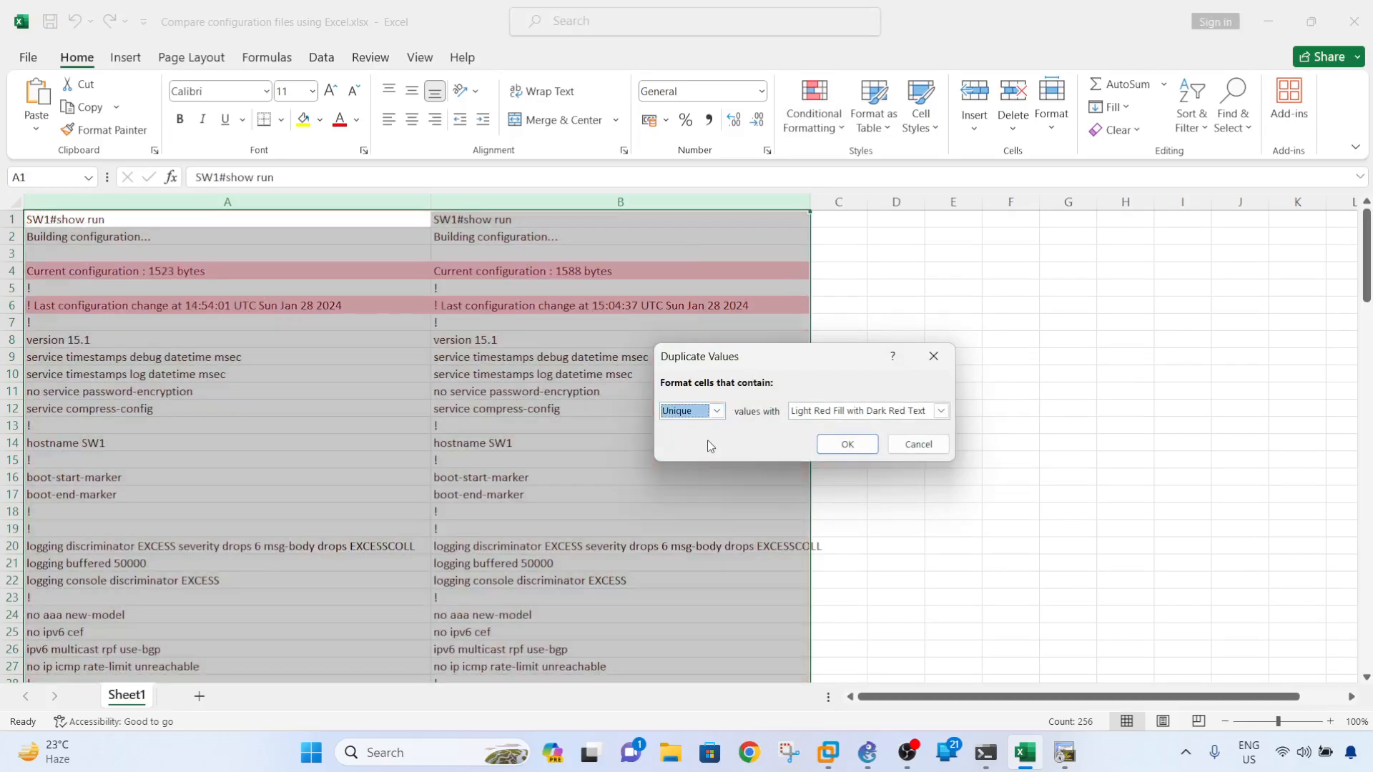
mouse_move(720, 448)
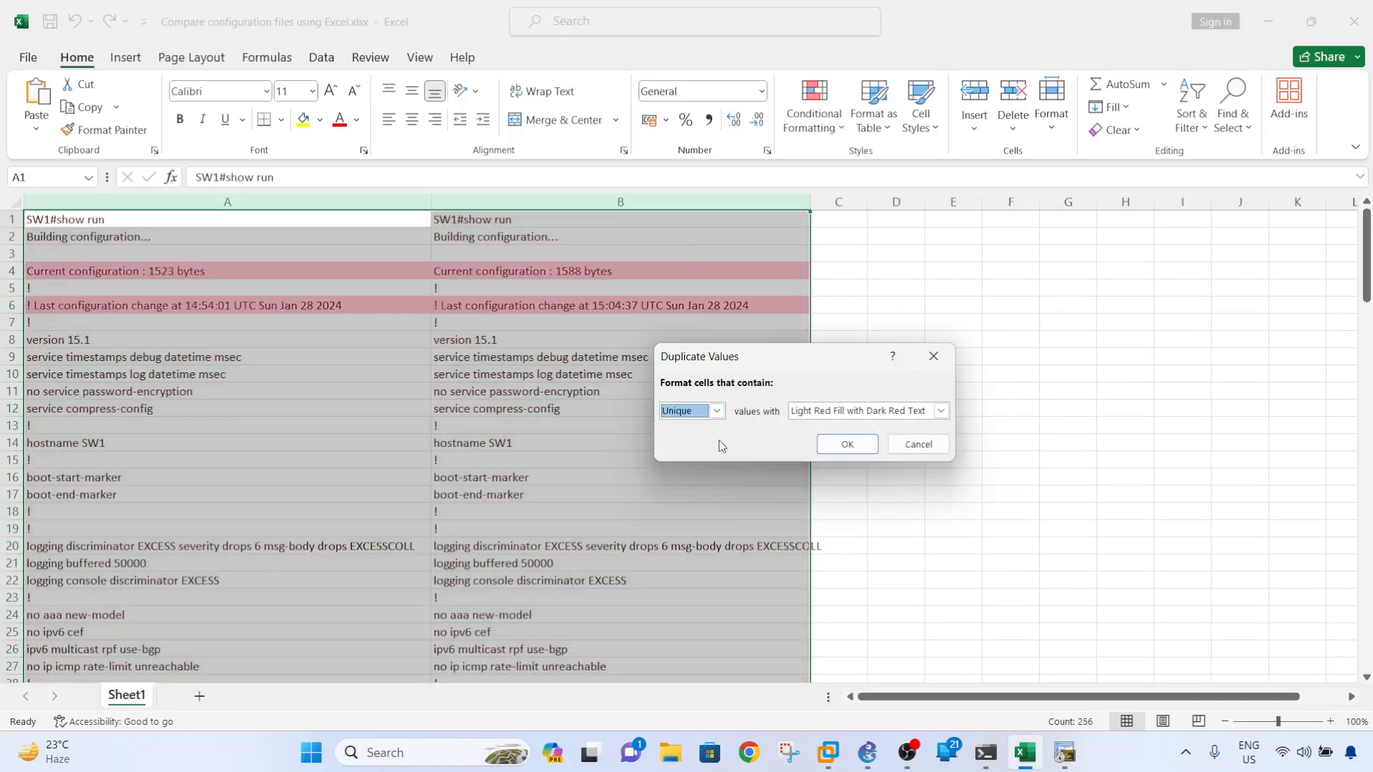
mouse_move(763, 445)
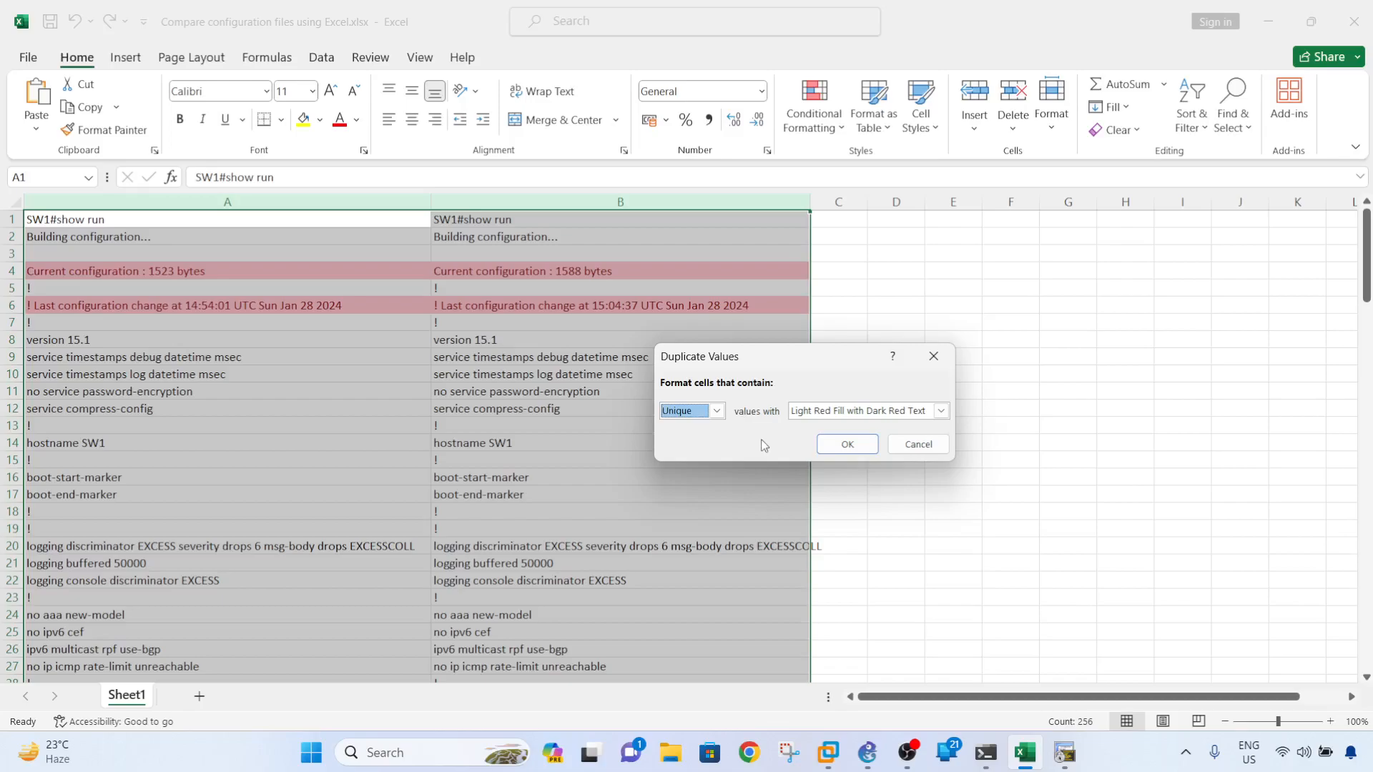
mouse_move(755, 438)
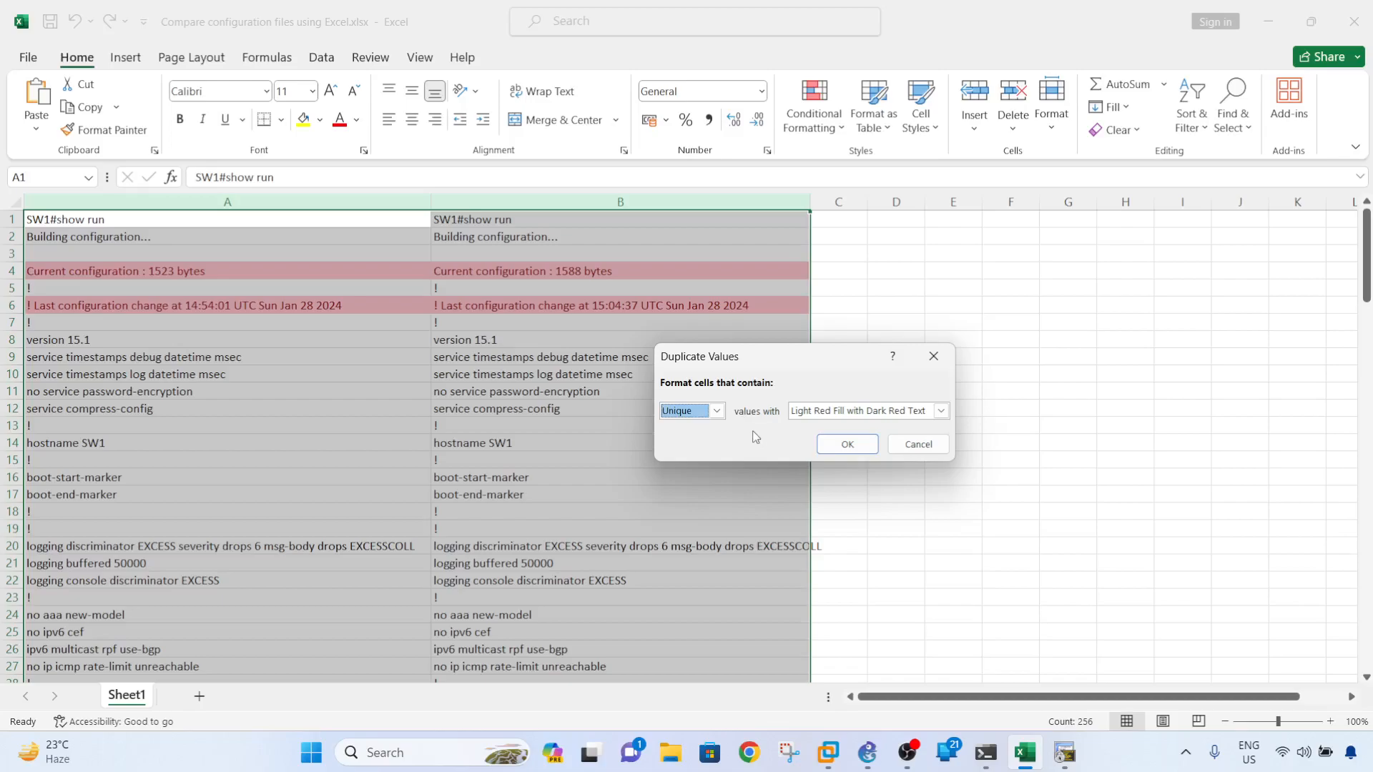
click(941, 411)
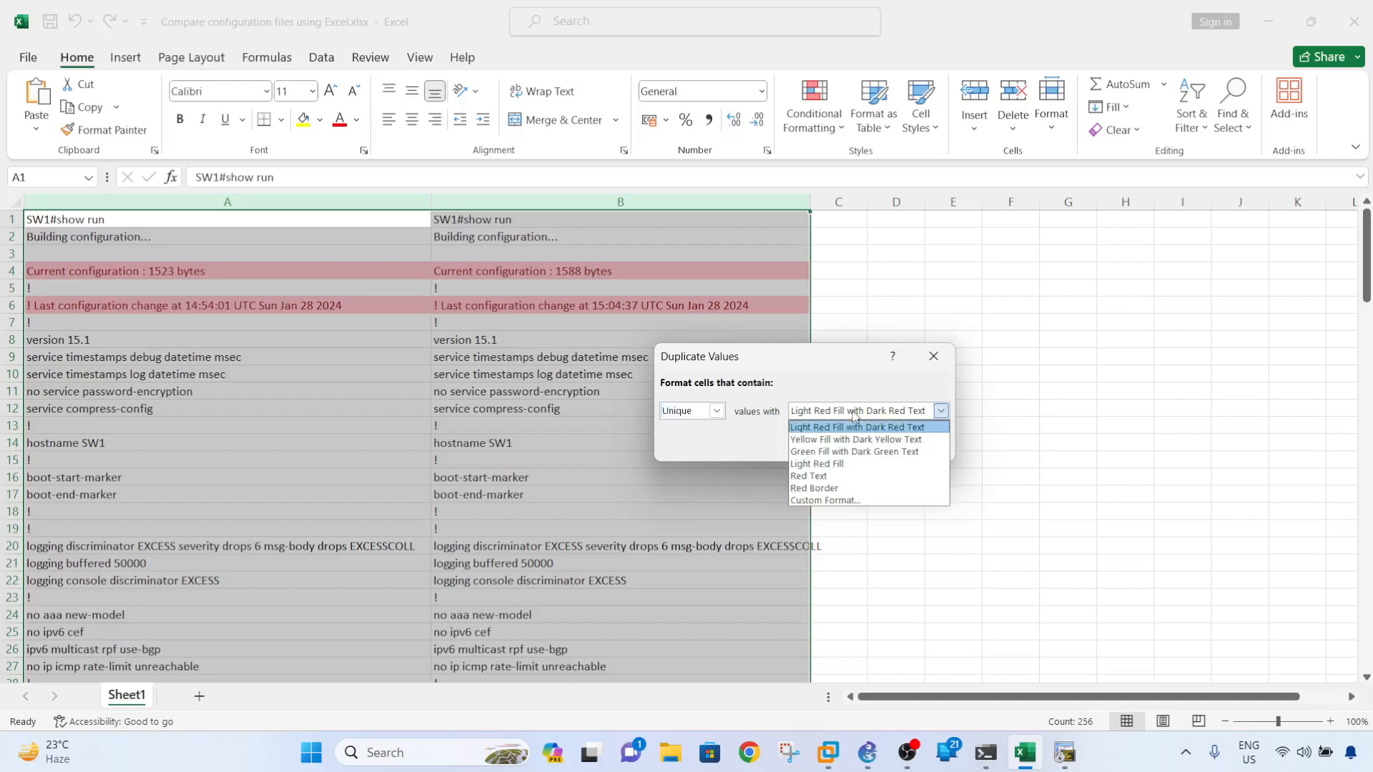
click(810, 475)
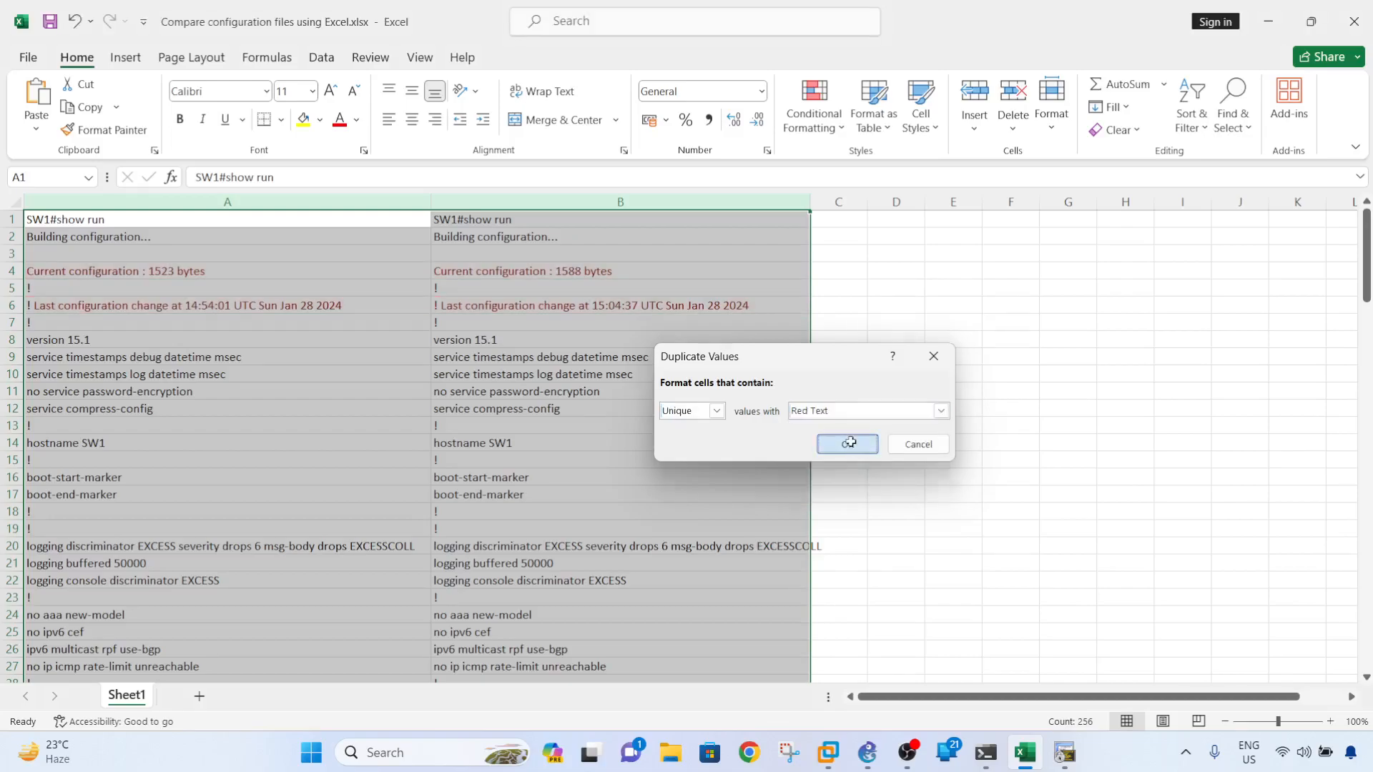
Step: Apply the unique-values rule and inspect the red size and timestamp lines in B4 and B6
click(845, 443)
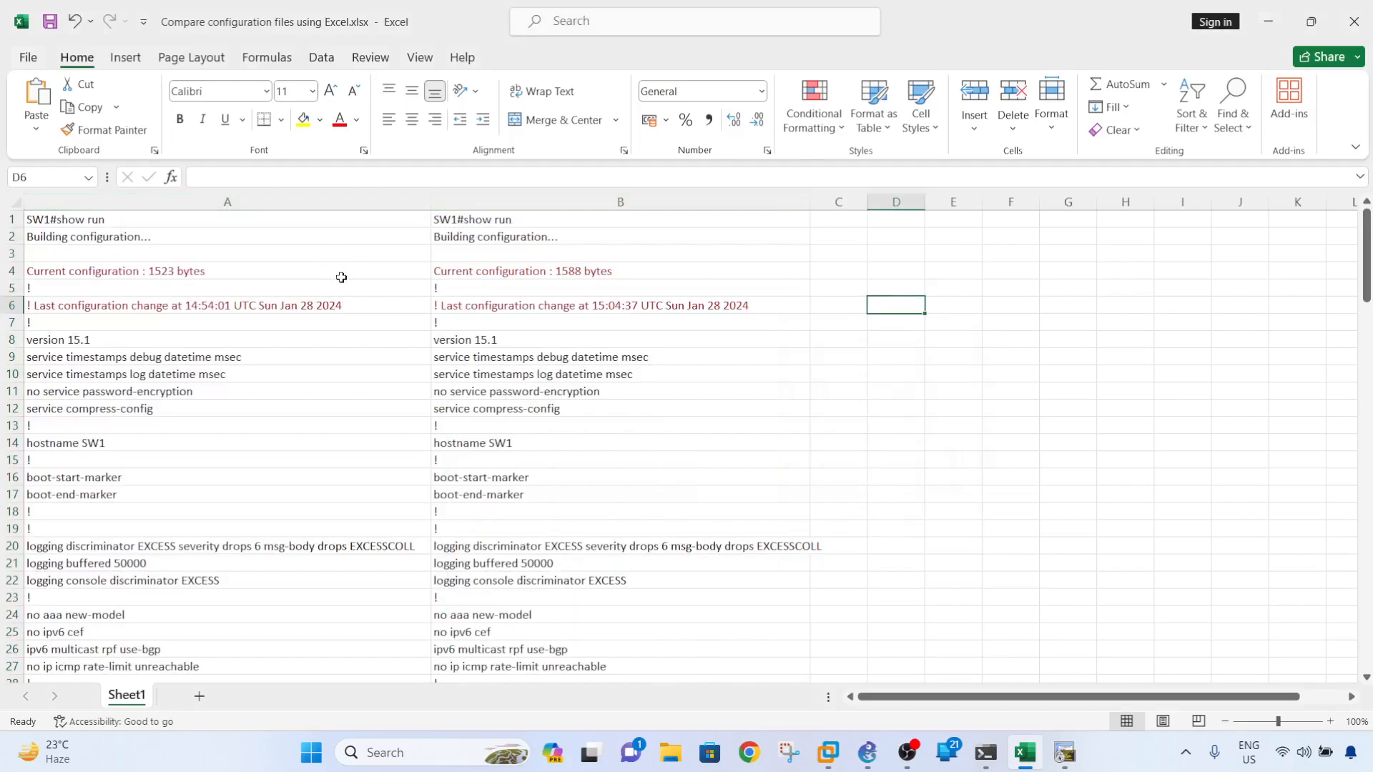
mouse_move(221, 303)
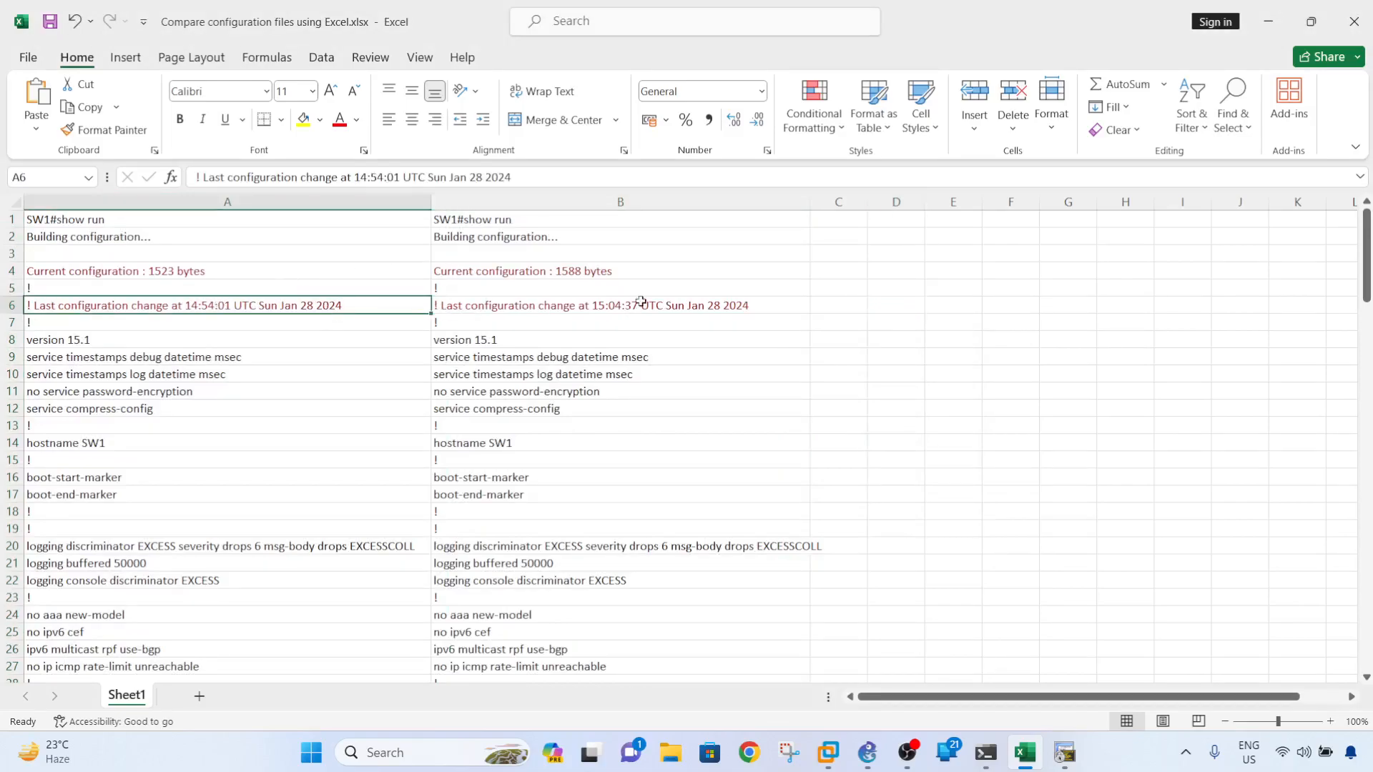
click(620, 305)
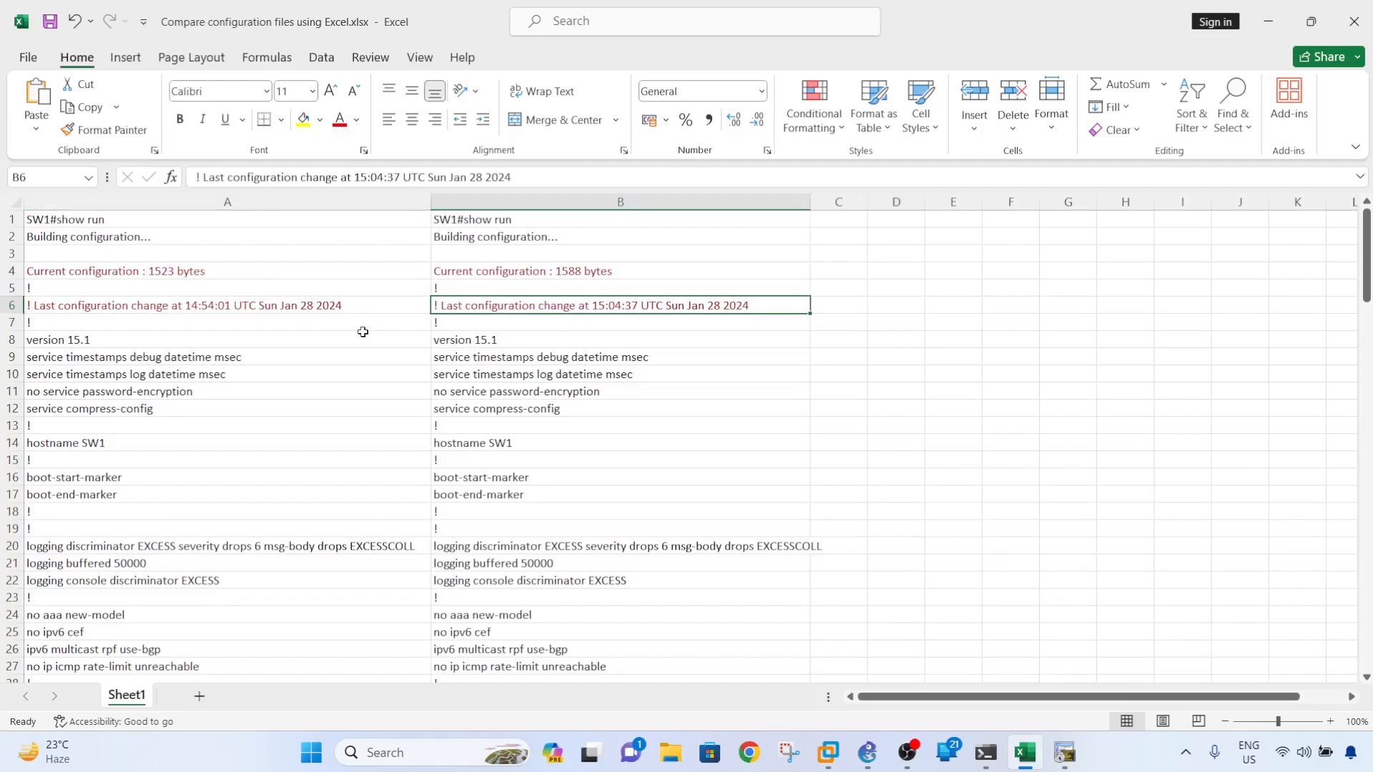
mouse_move(302, 271)
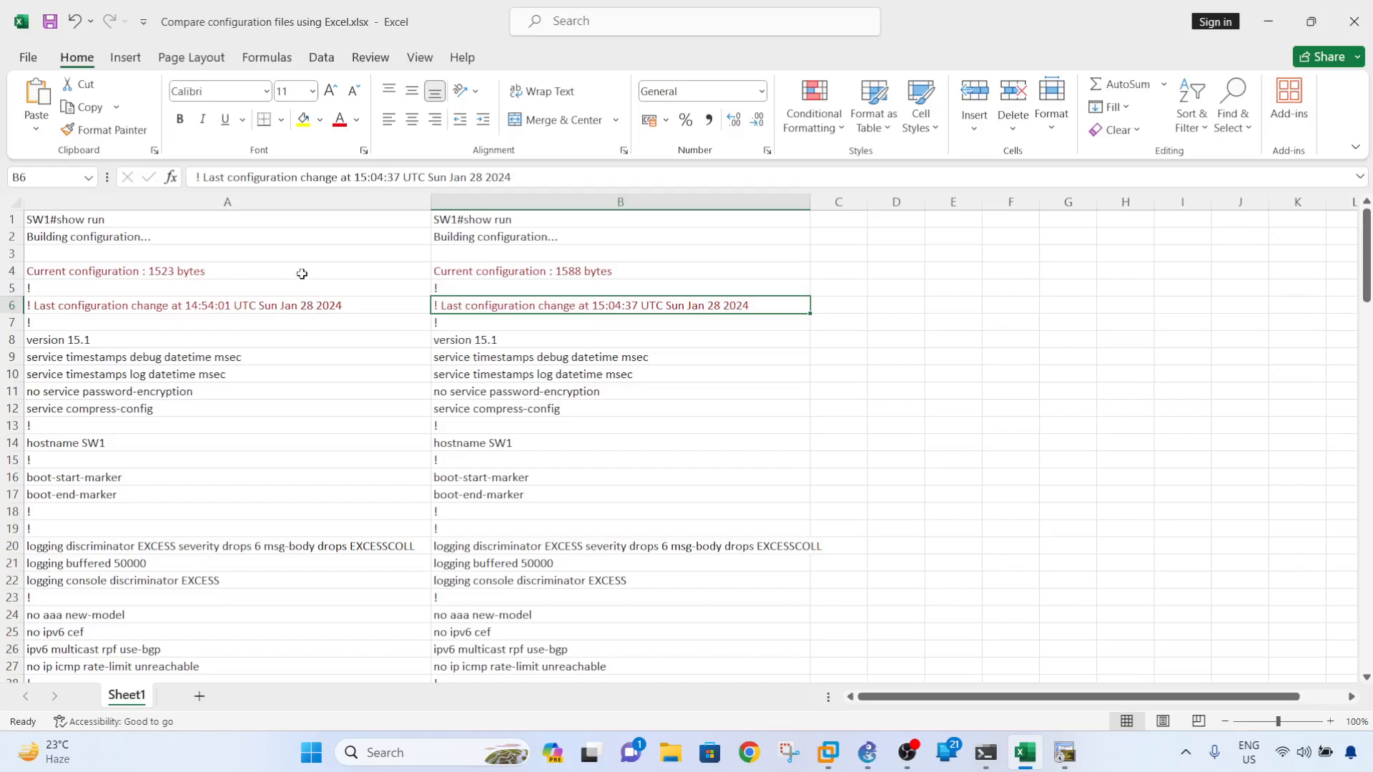
mouse_move(355, 273)
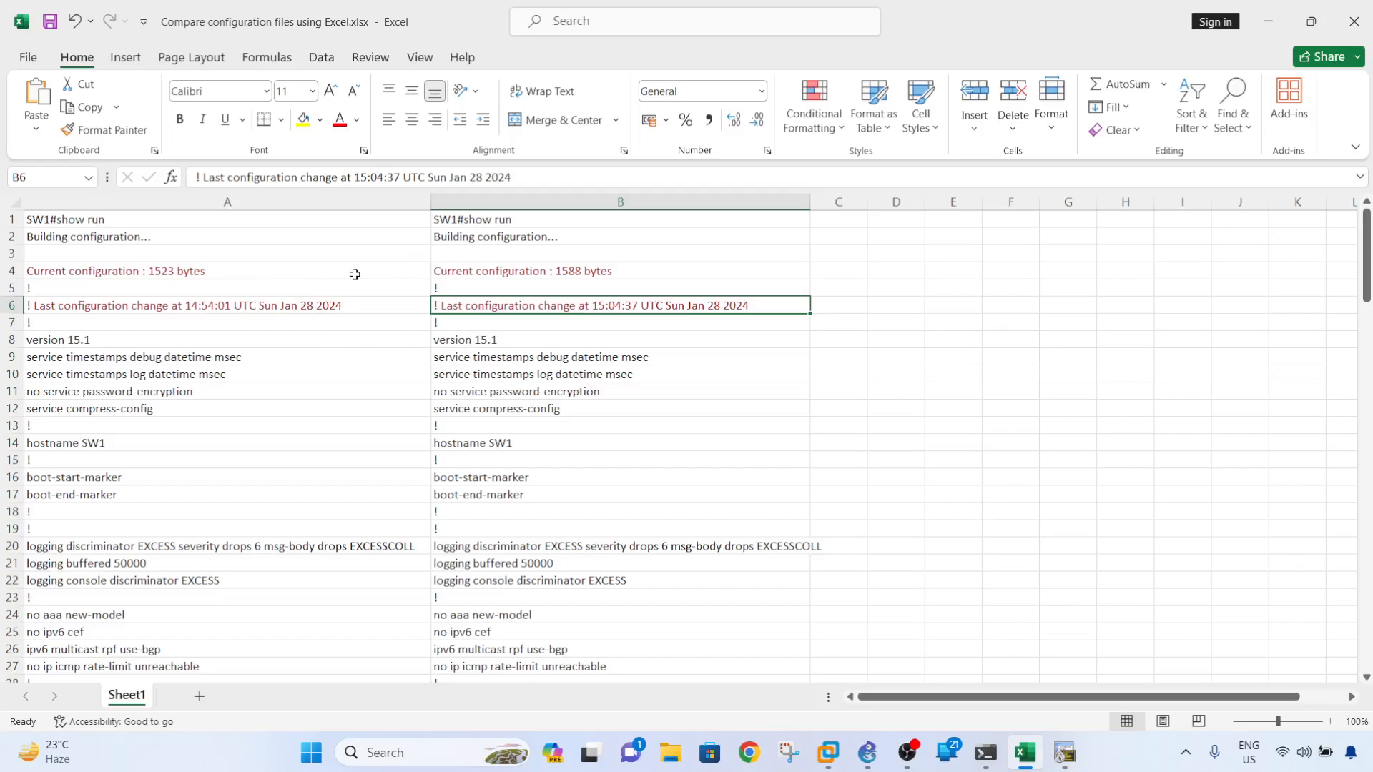
click(228, 270)
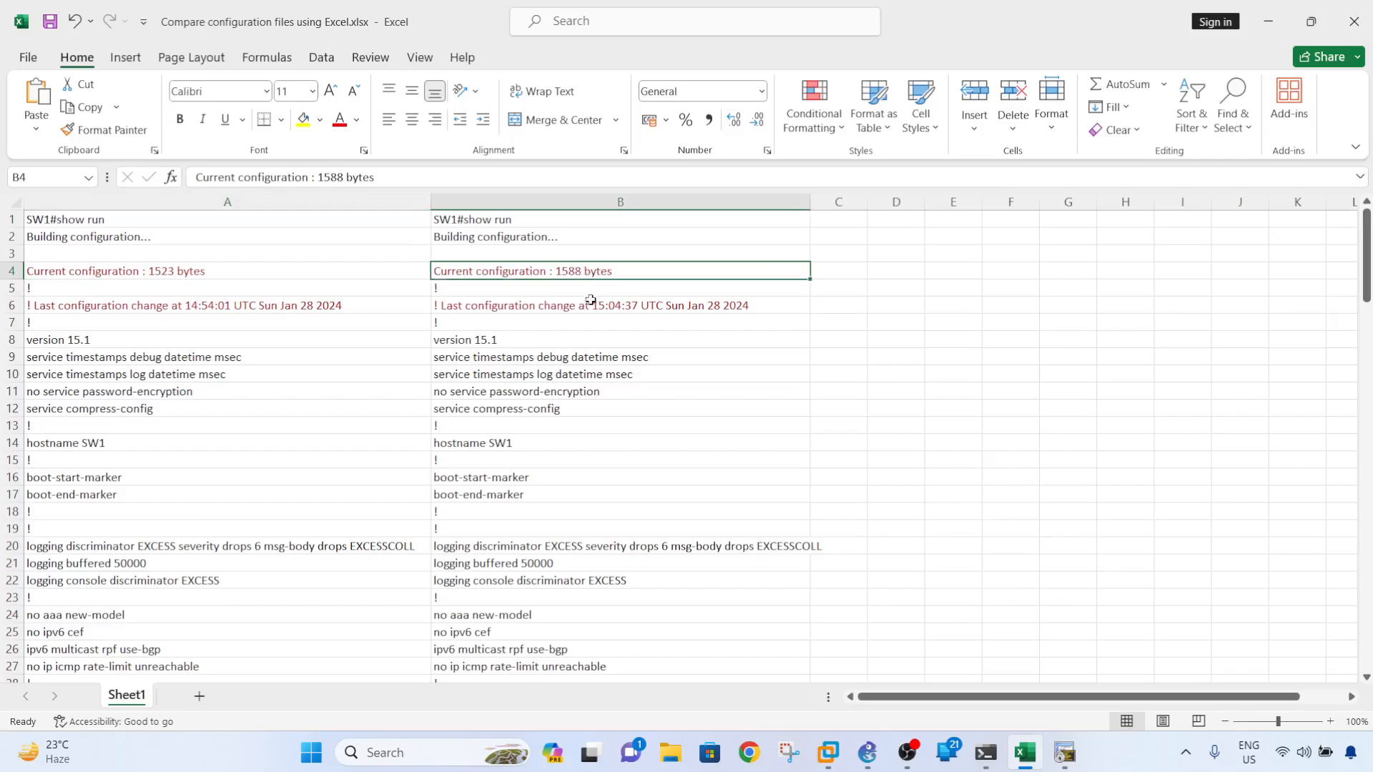
click(619, 305)
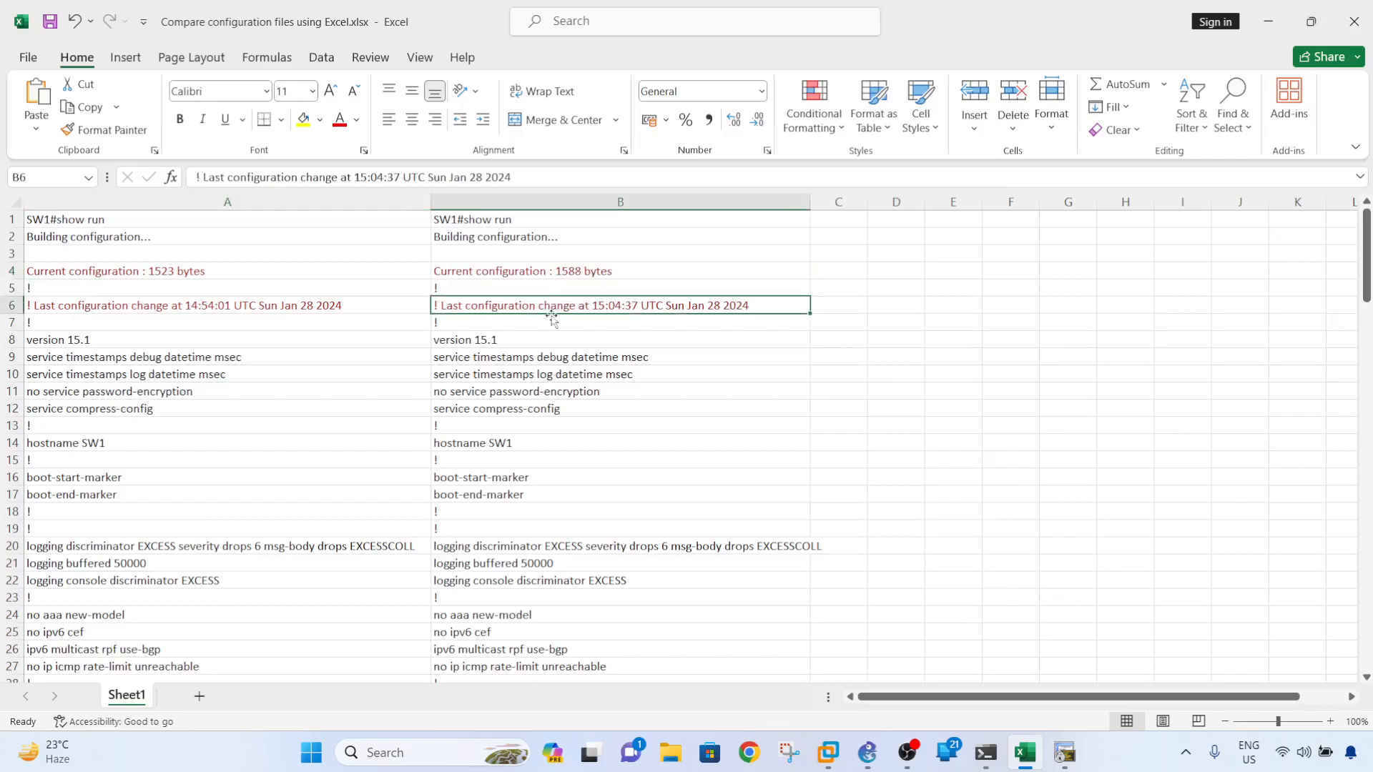
mouse_move(630, 322)
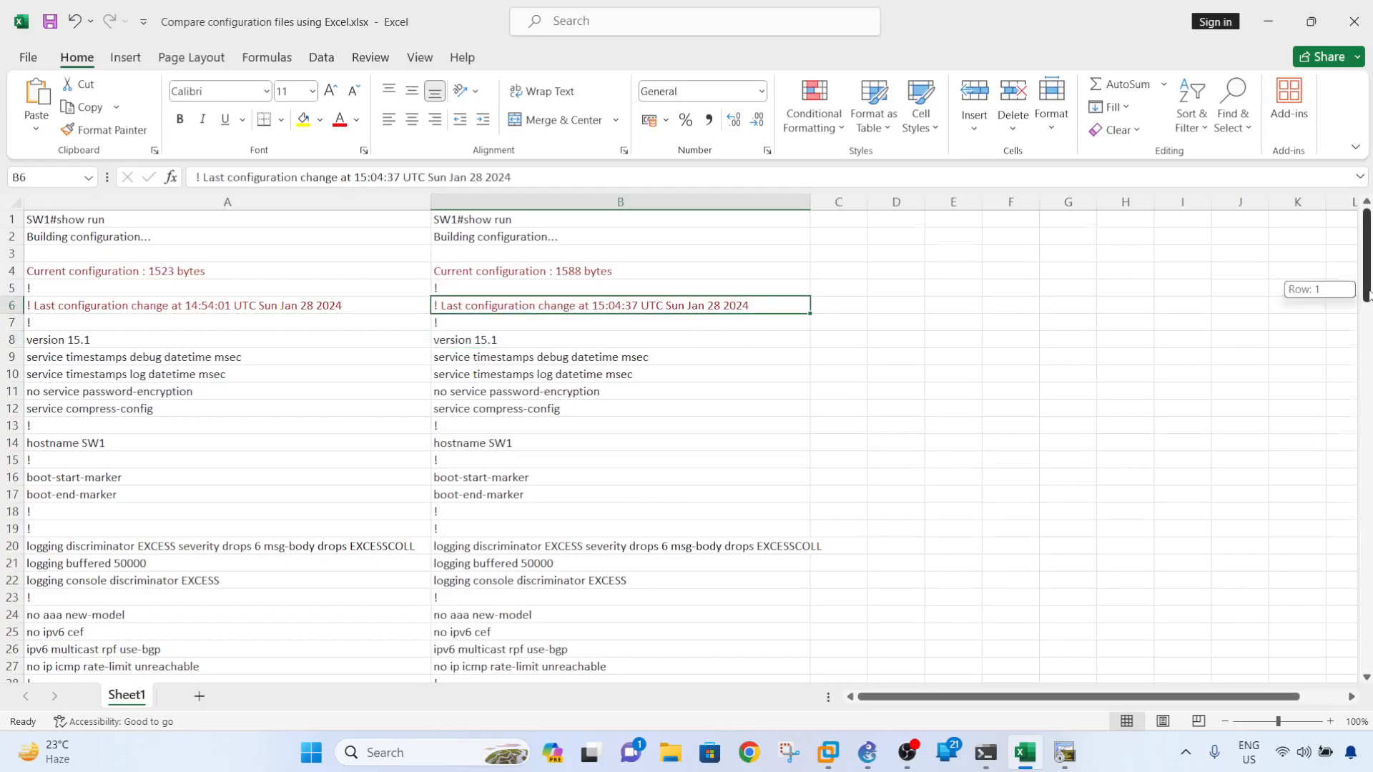
Step: Scroll down the configs to find the extra default-gateway line shown in red
scroll(down, 3)
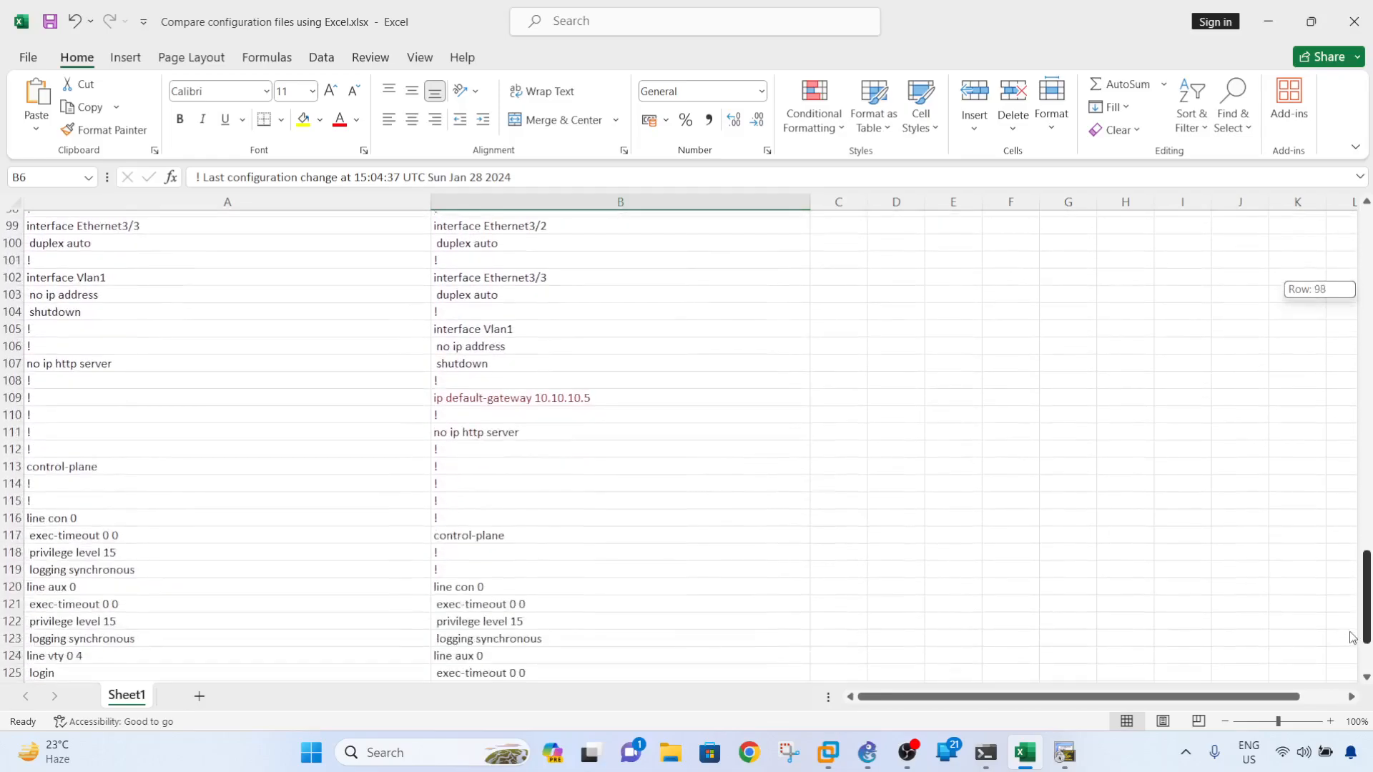
scroll(down, 3)
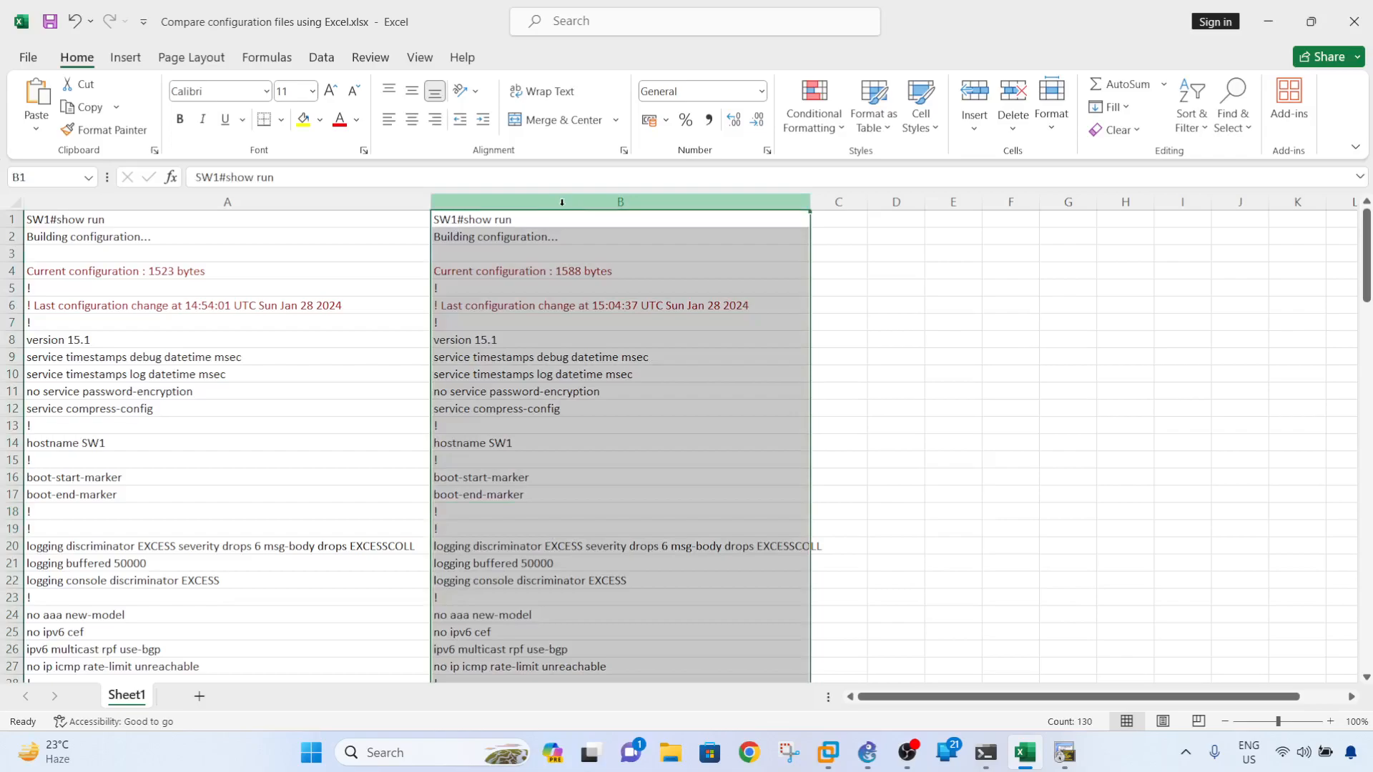
Step: Turn on Filter for column B and sort it by red font so changed lines rise to the top
click(322, 57)
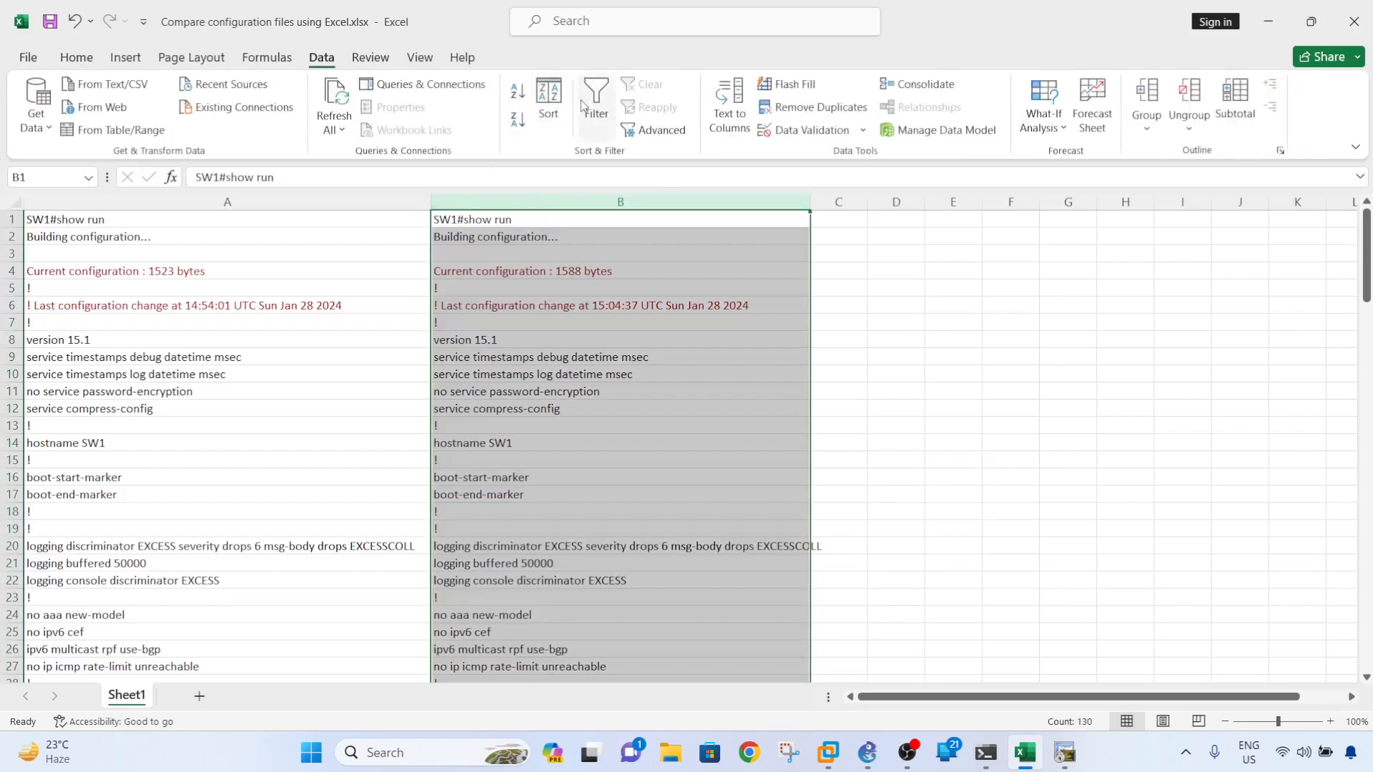
click(596, 100)
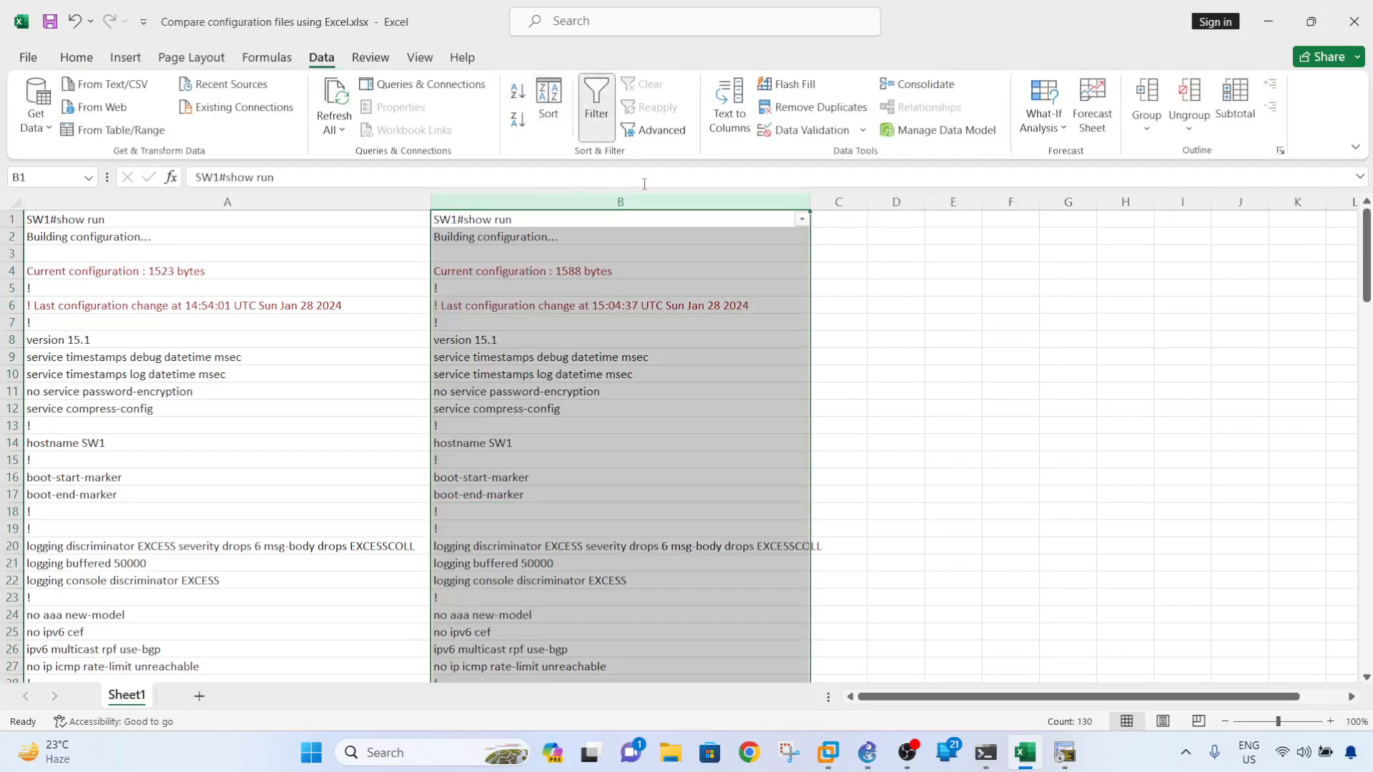
click(798, 219)
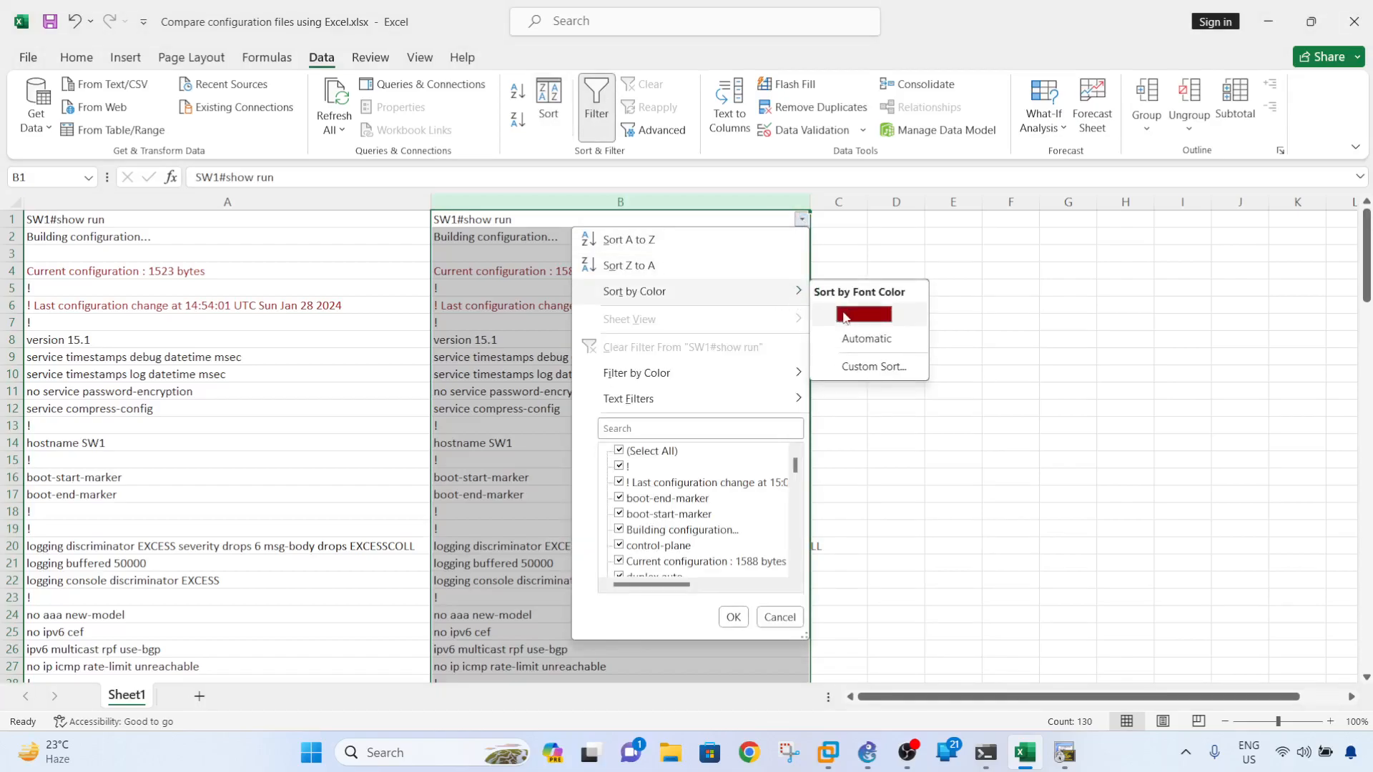
click(863, 315)
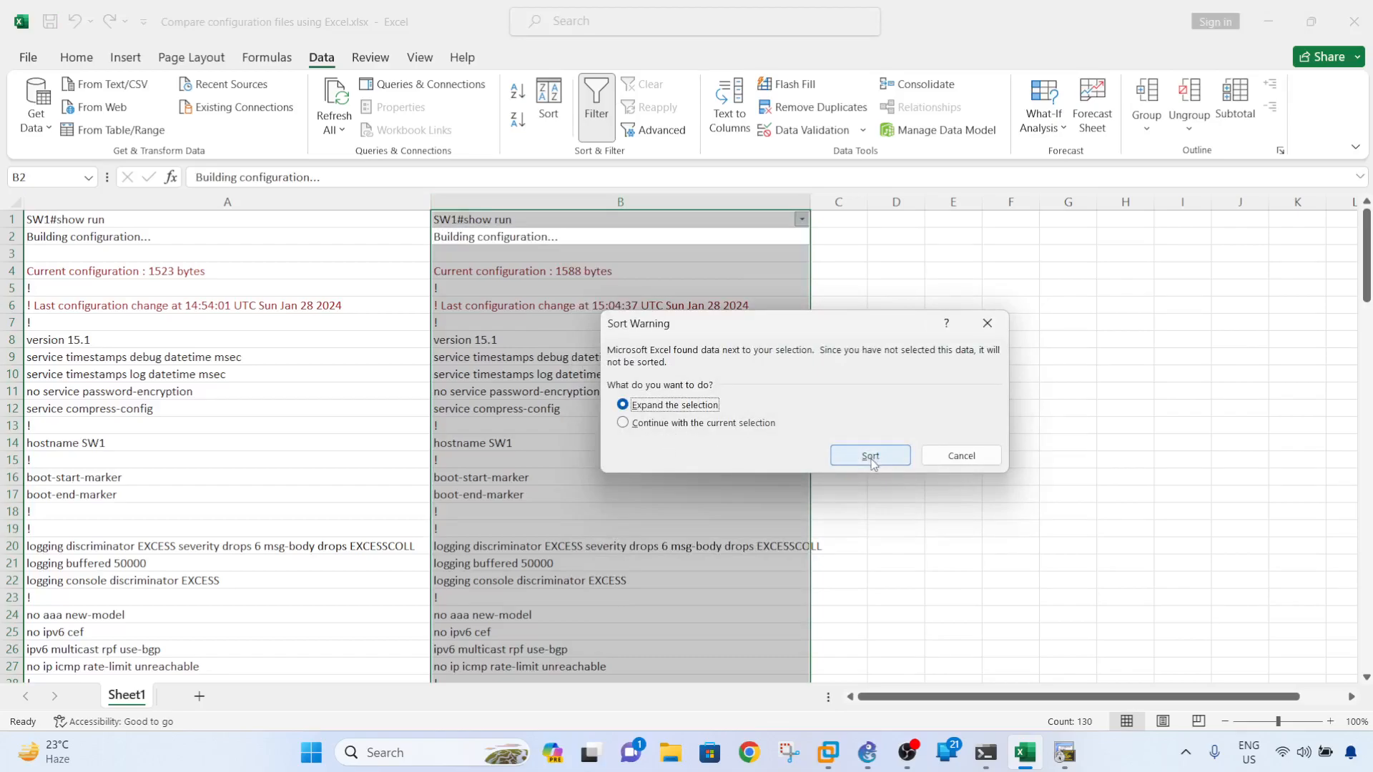
click(868, 455)
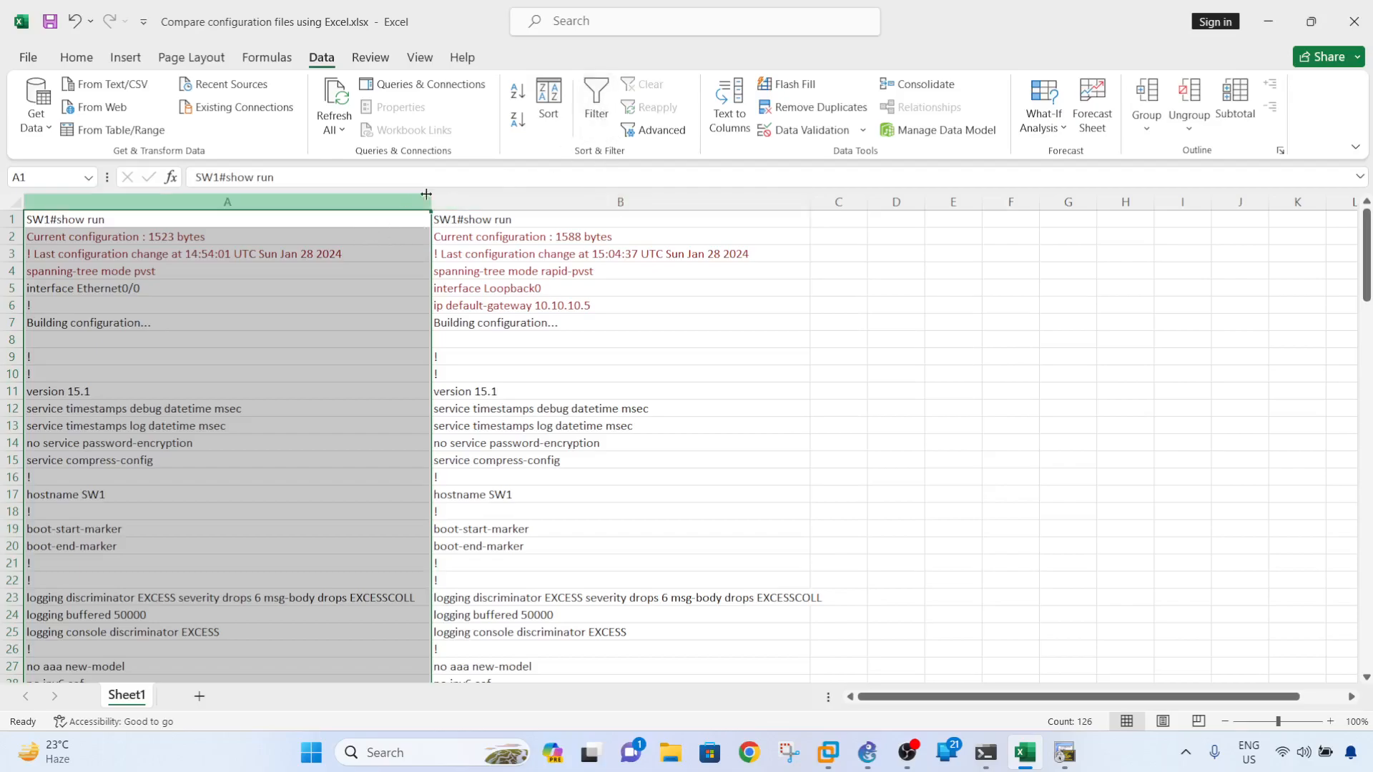
Step: Filter column A and sort it by red font, continuing with the current selection only
click(594, 98)
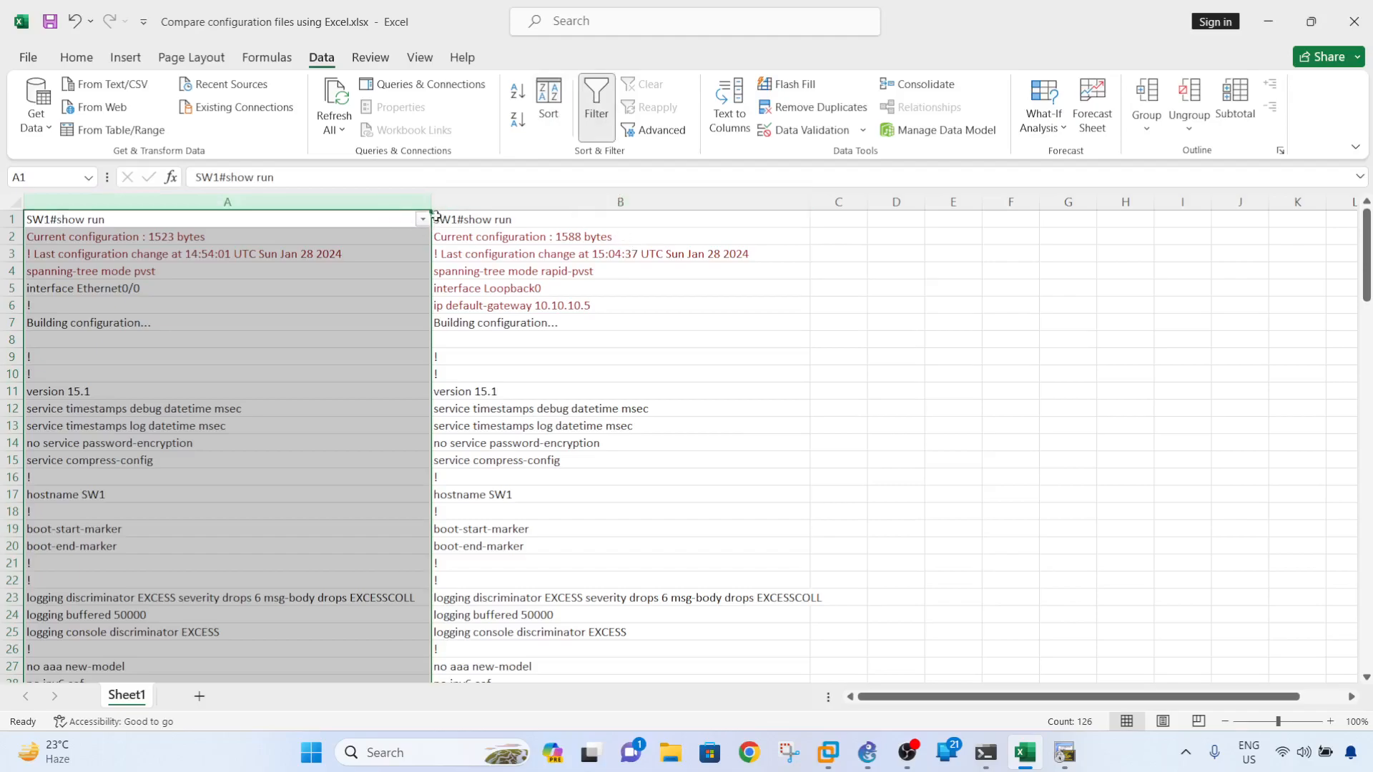
click(420, 219)
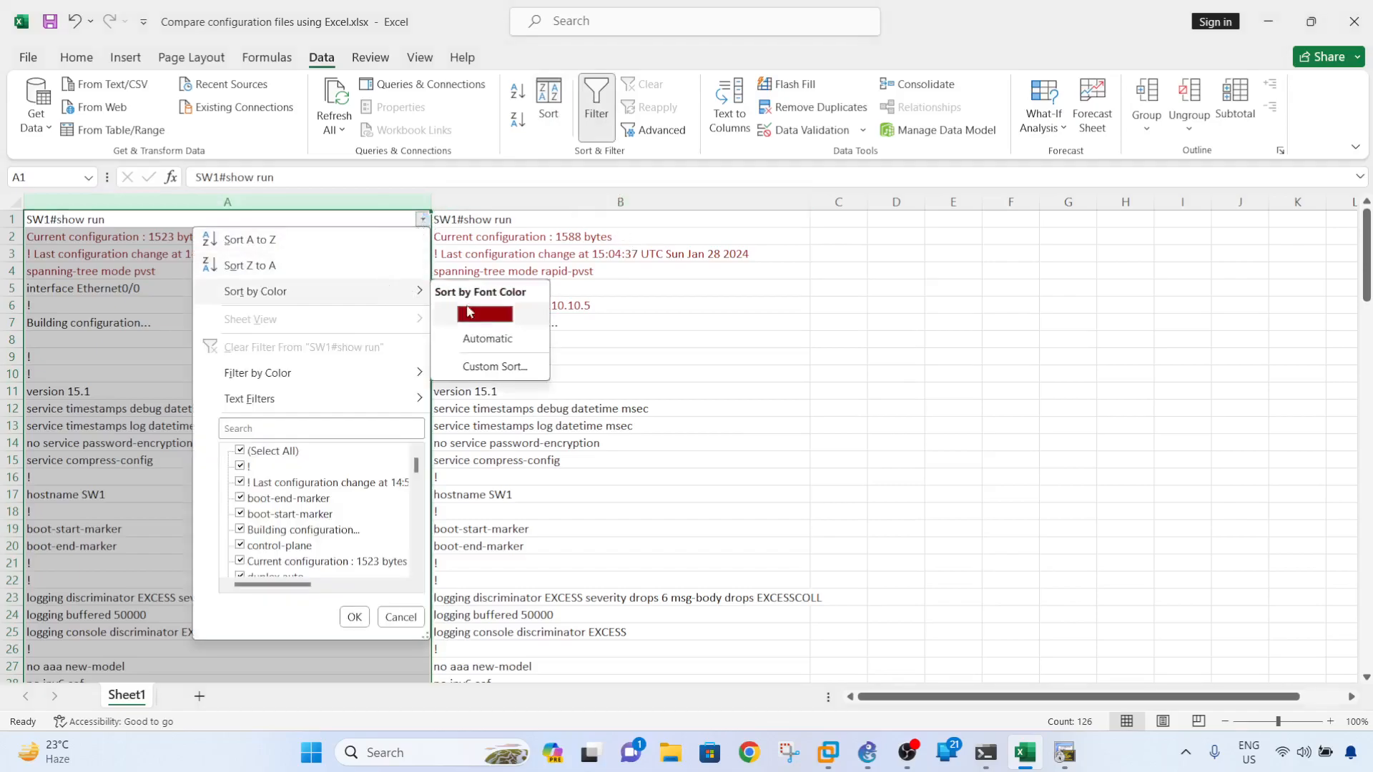
click(483, 314)
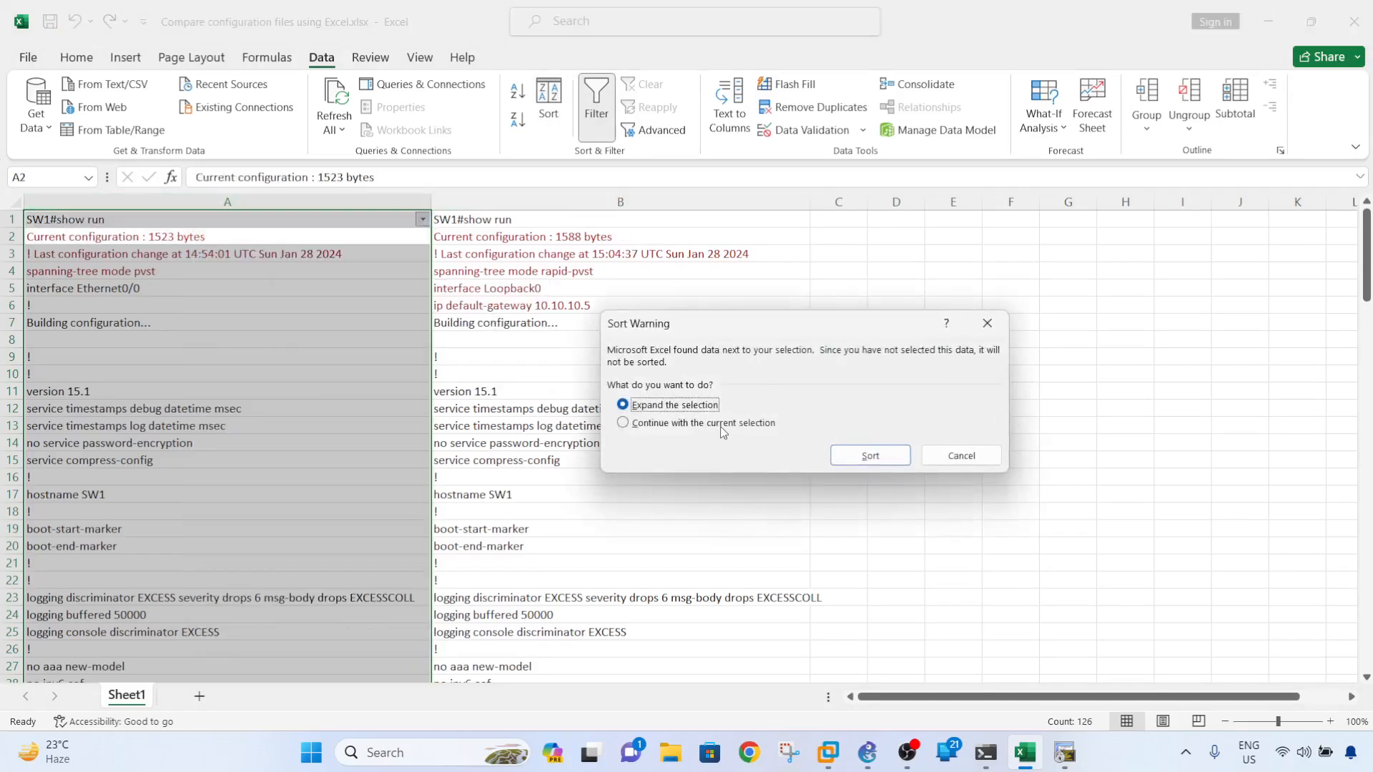
click(624, 423)
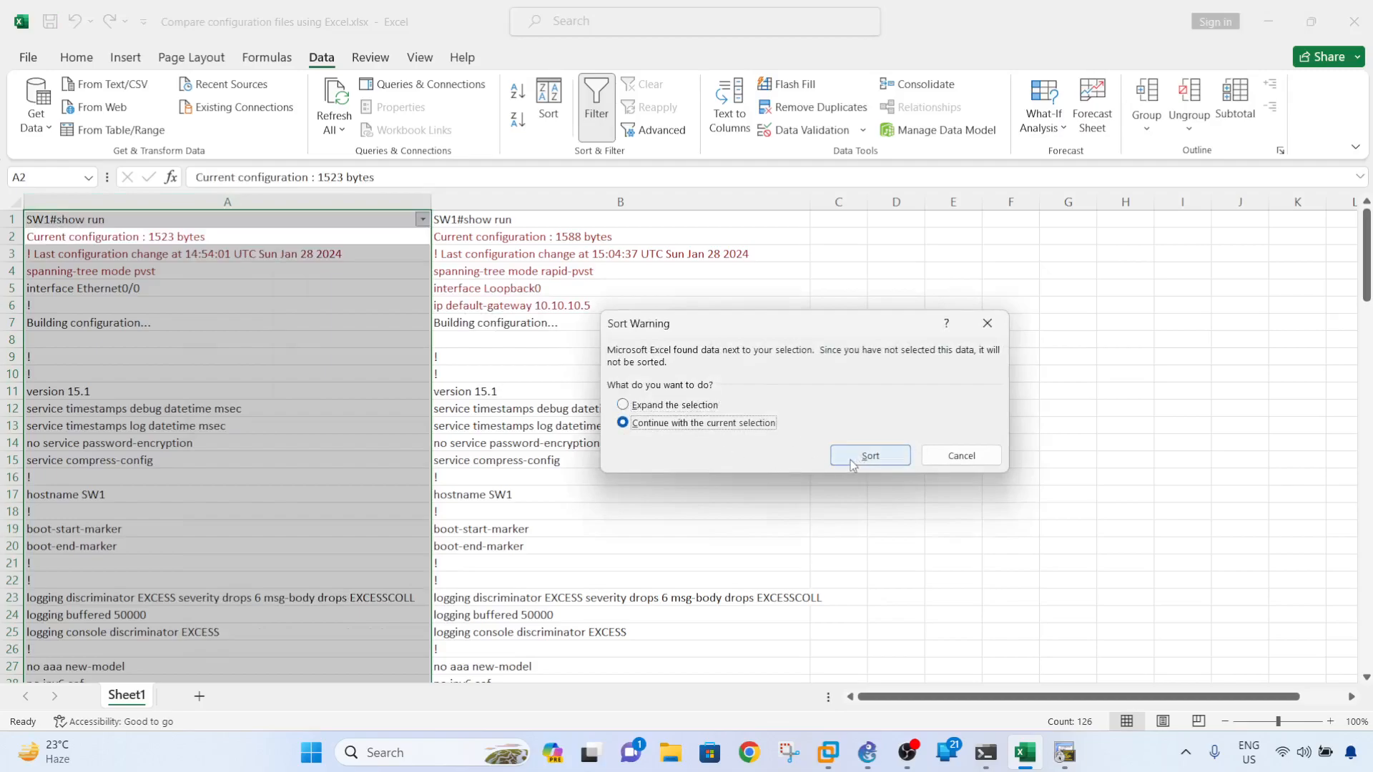
click(868, 455)
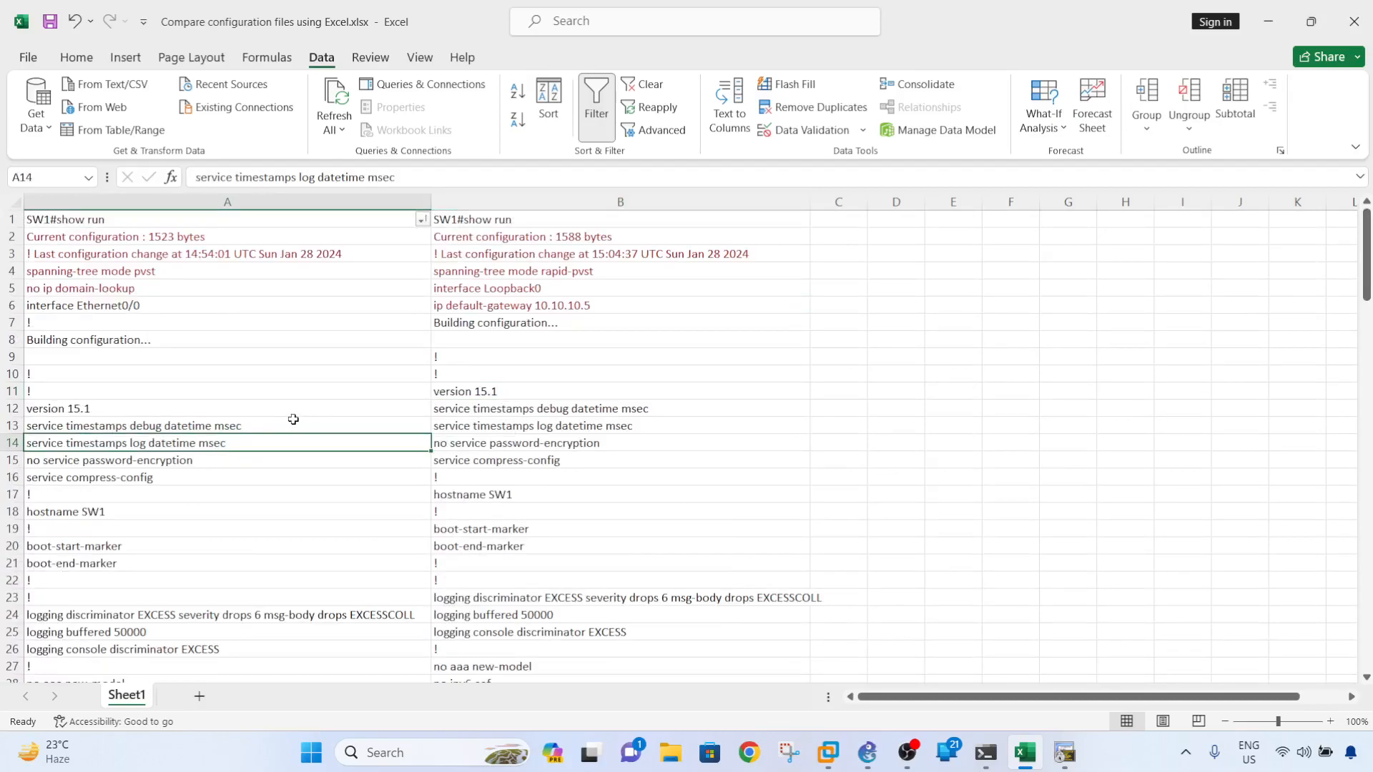
mouse_move(312, 296)
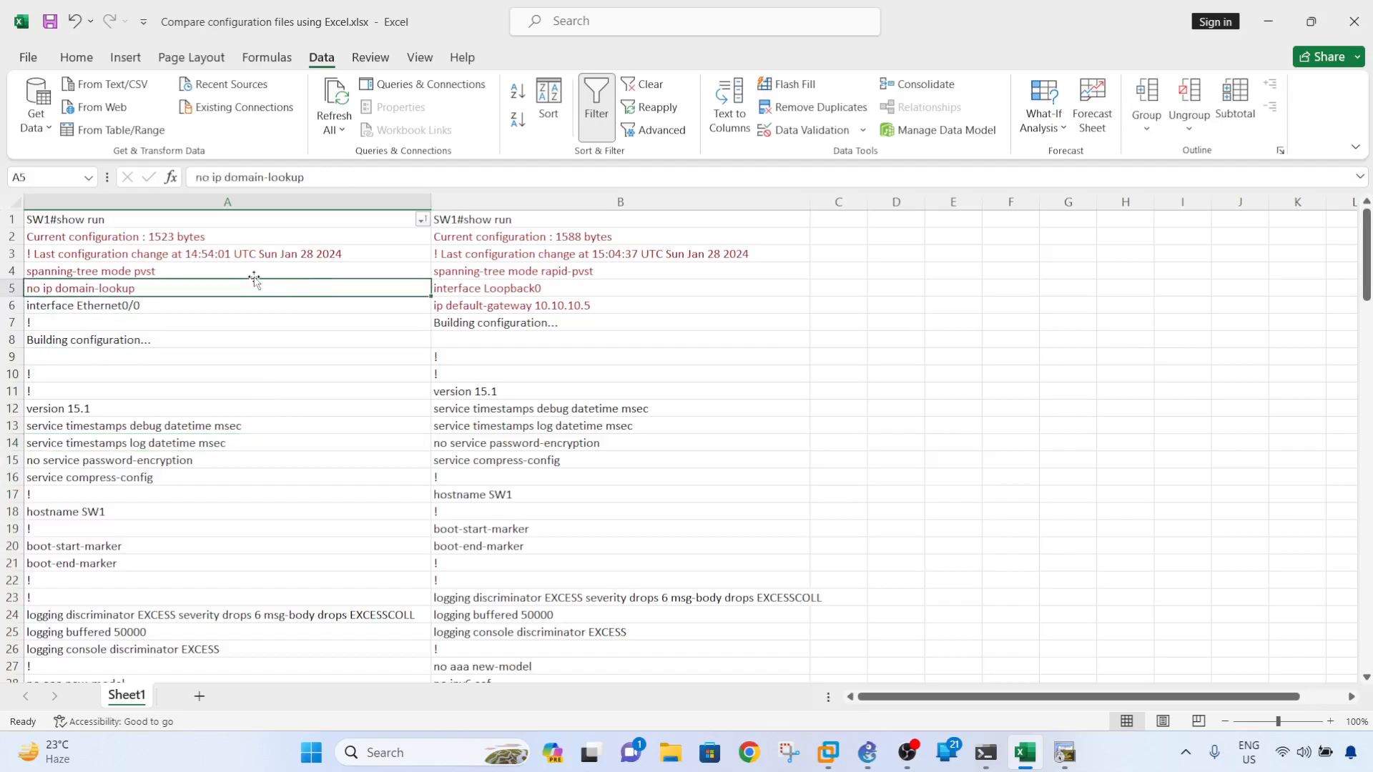
click(228, 270)
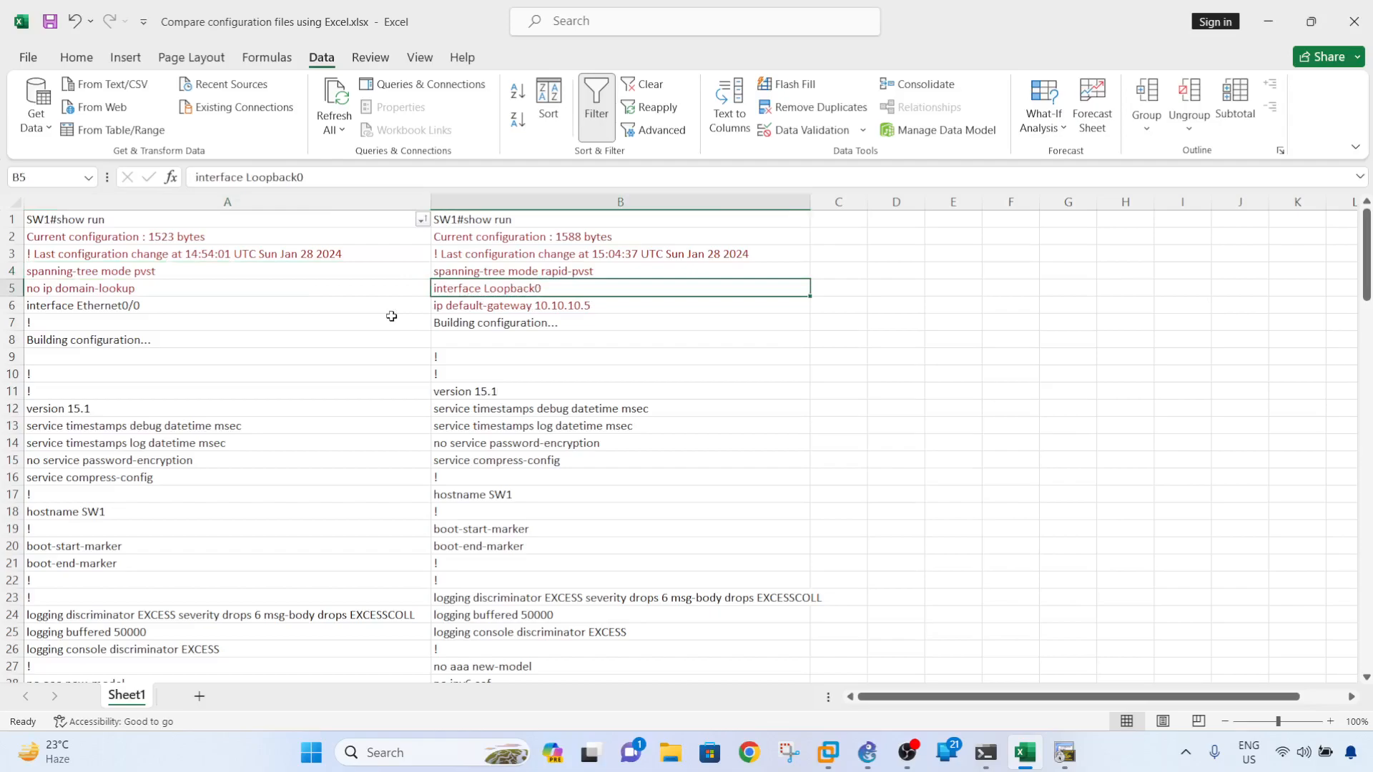
mouse_move(553, 302)
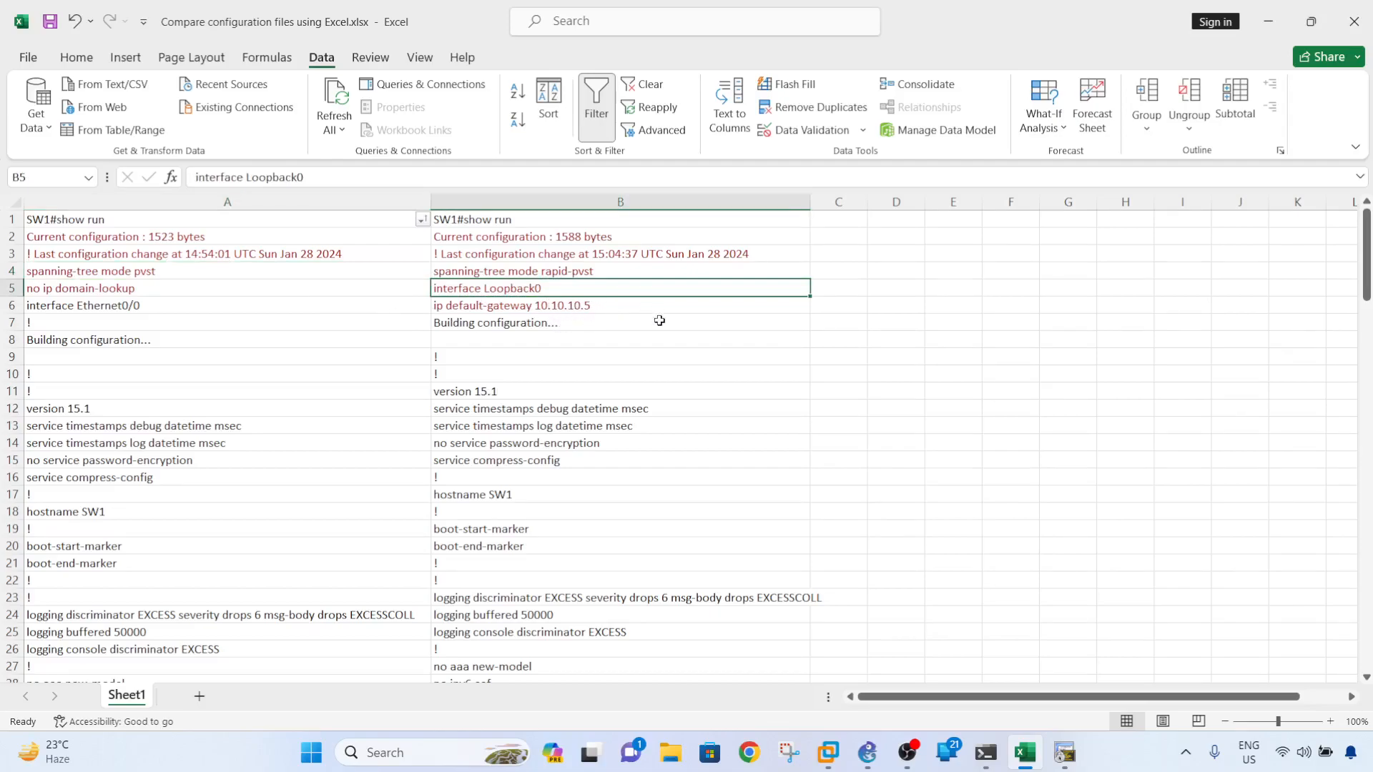
click(619, 322)
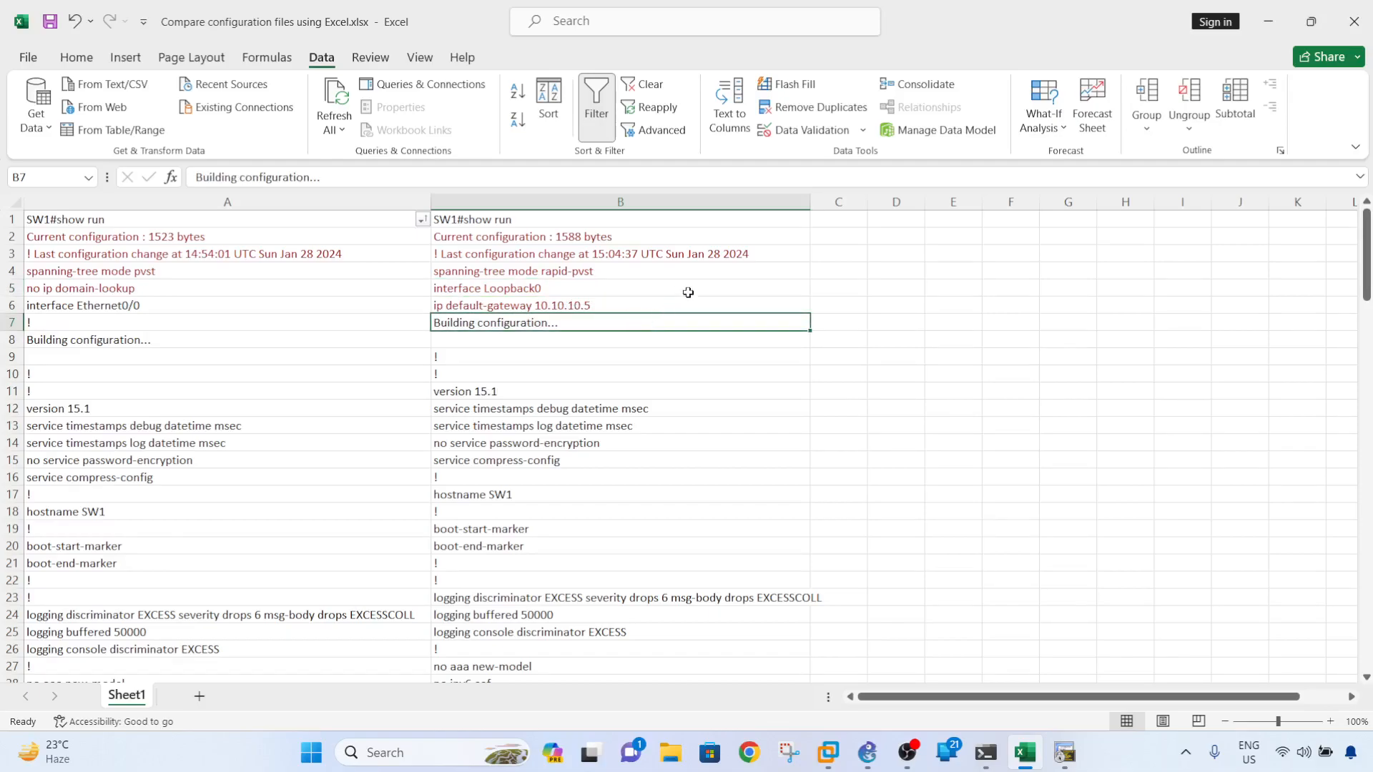
mouse_move(668, 316)
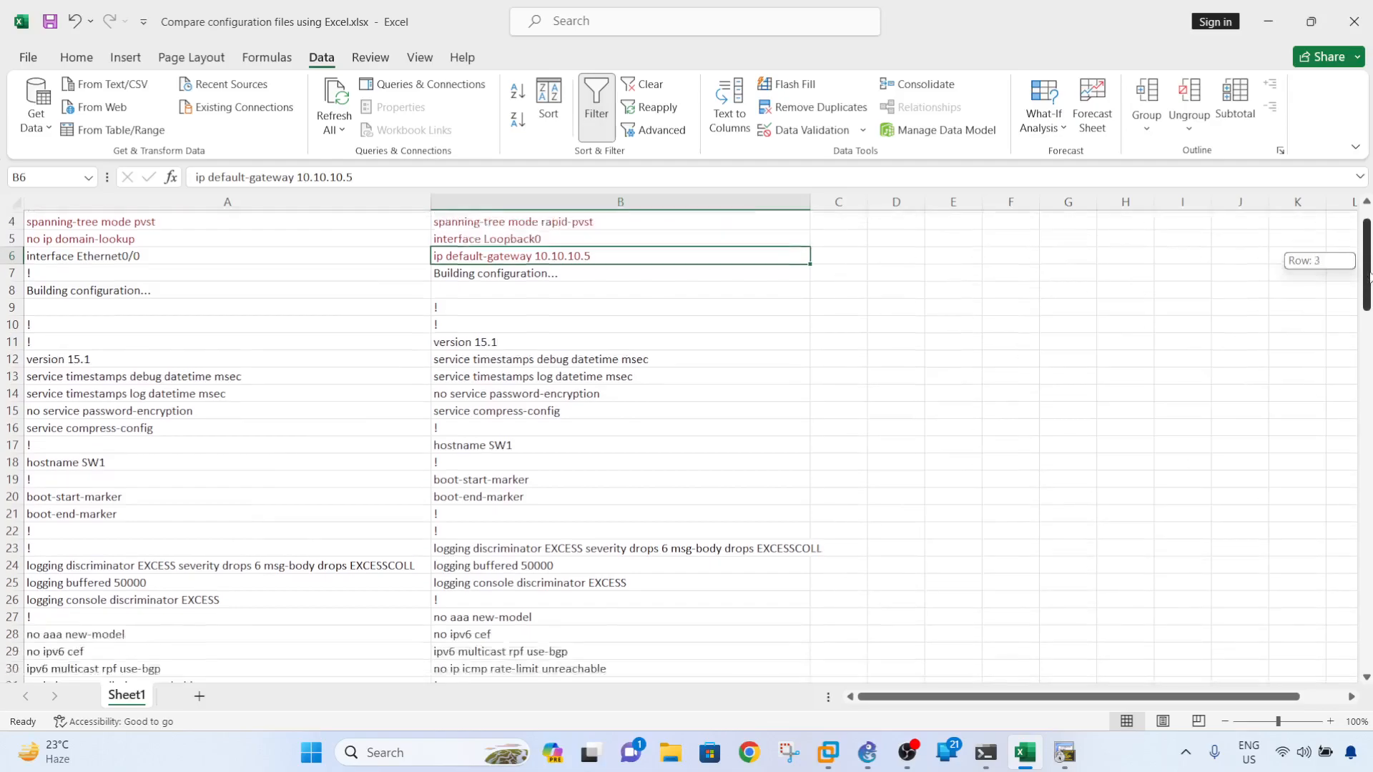
scroll(down, 3)
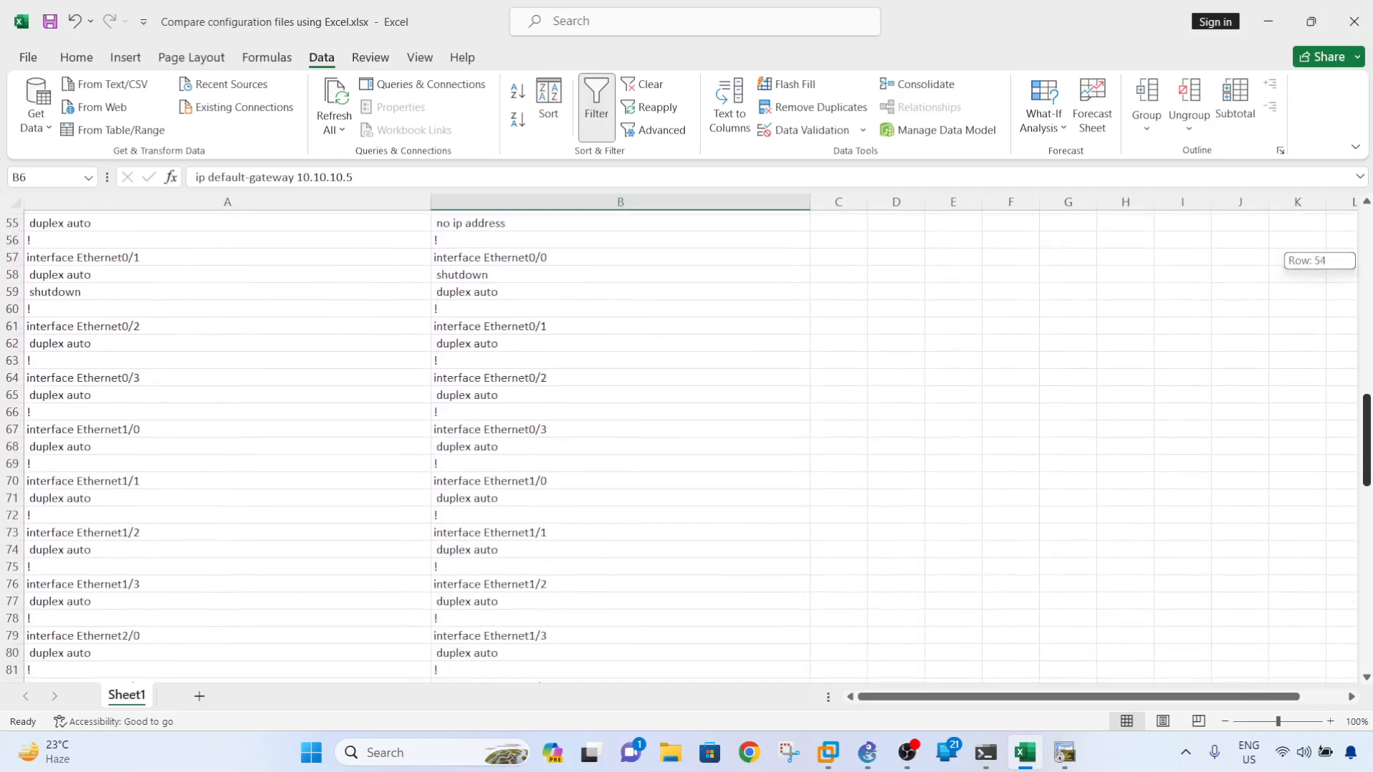
click(619, 374)
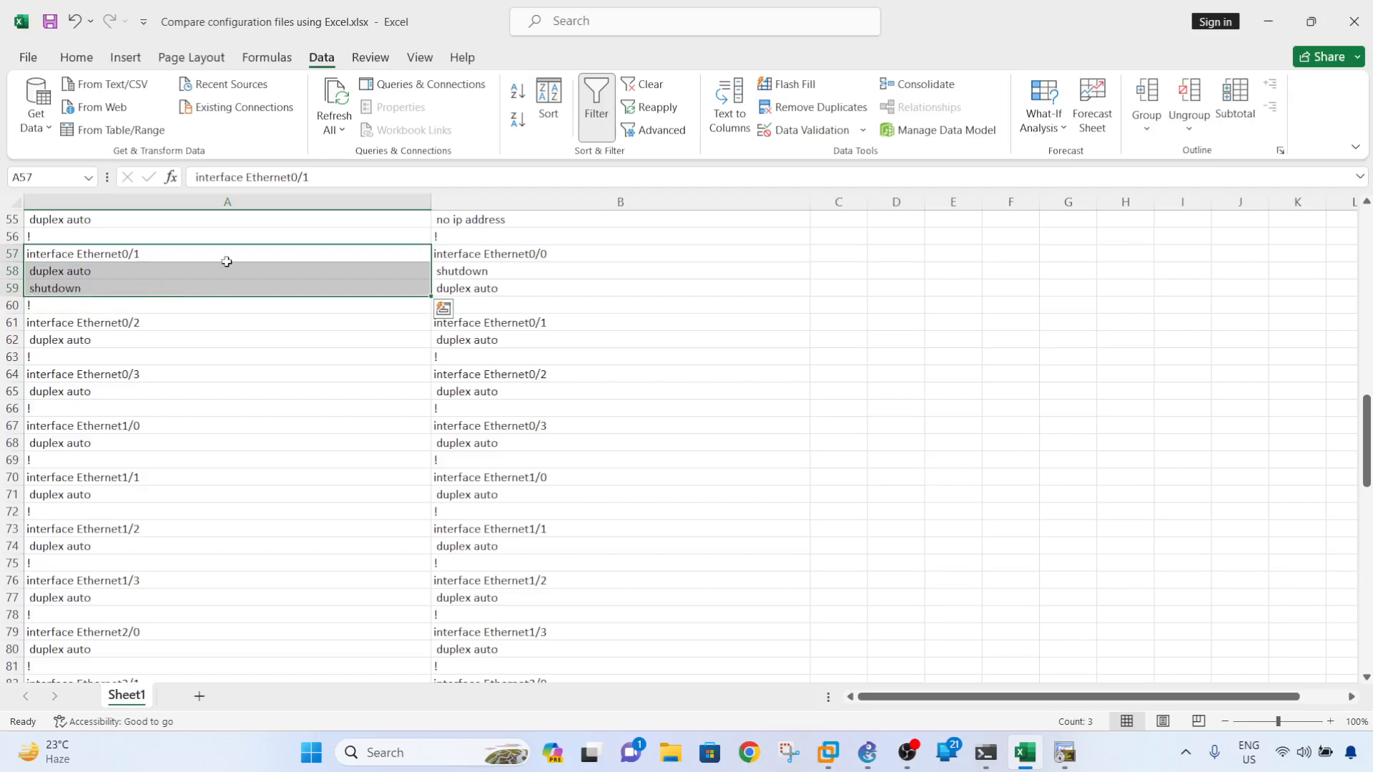
mouse_move(203, 271)
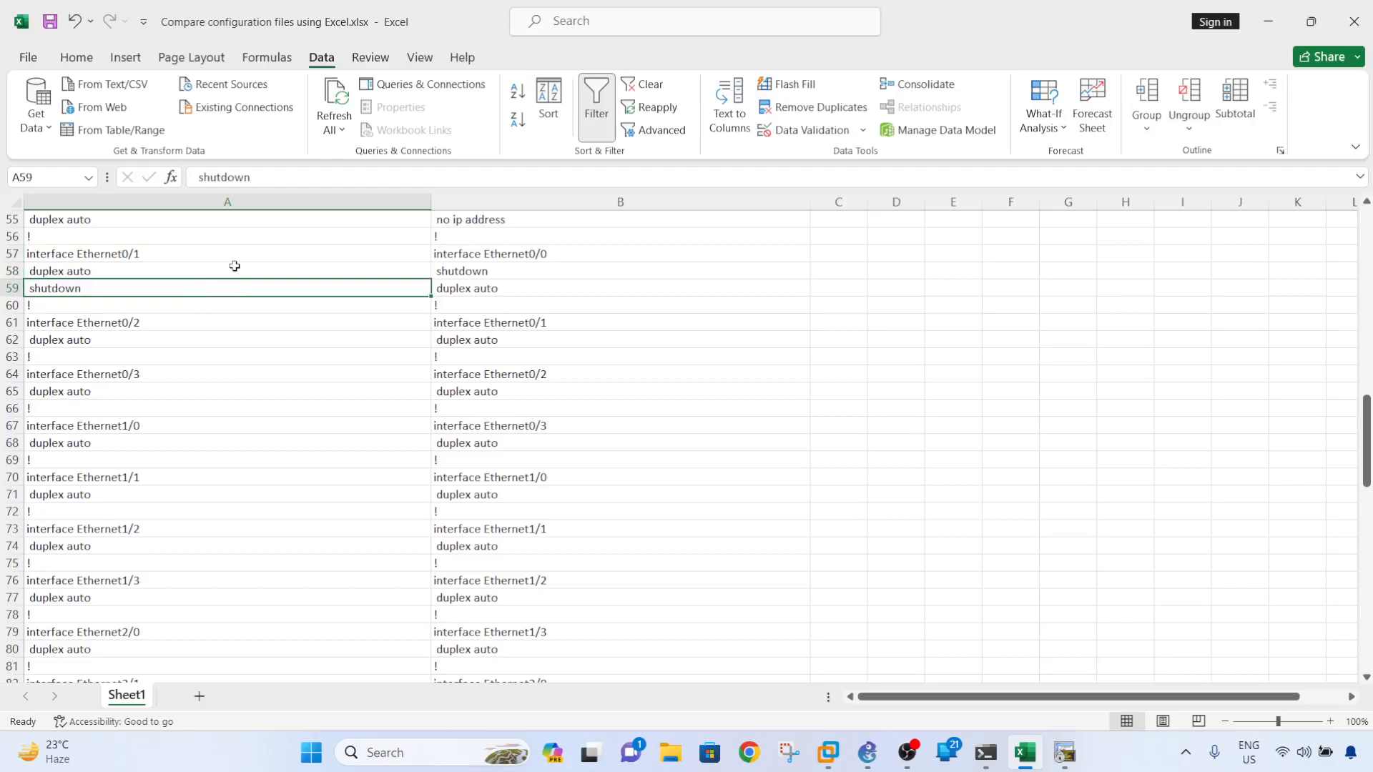
mouse_move(538, 300)
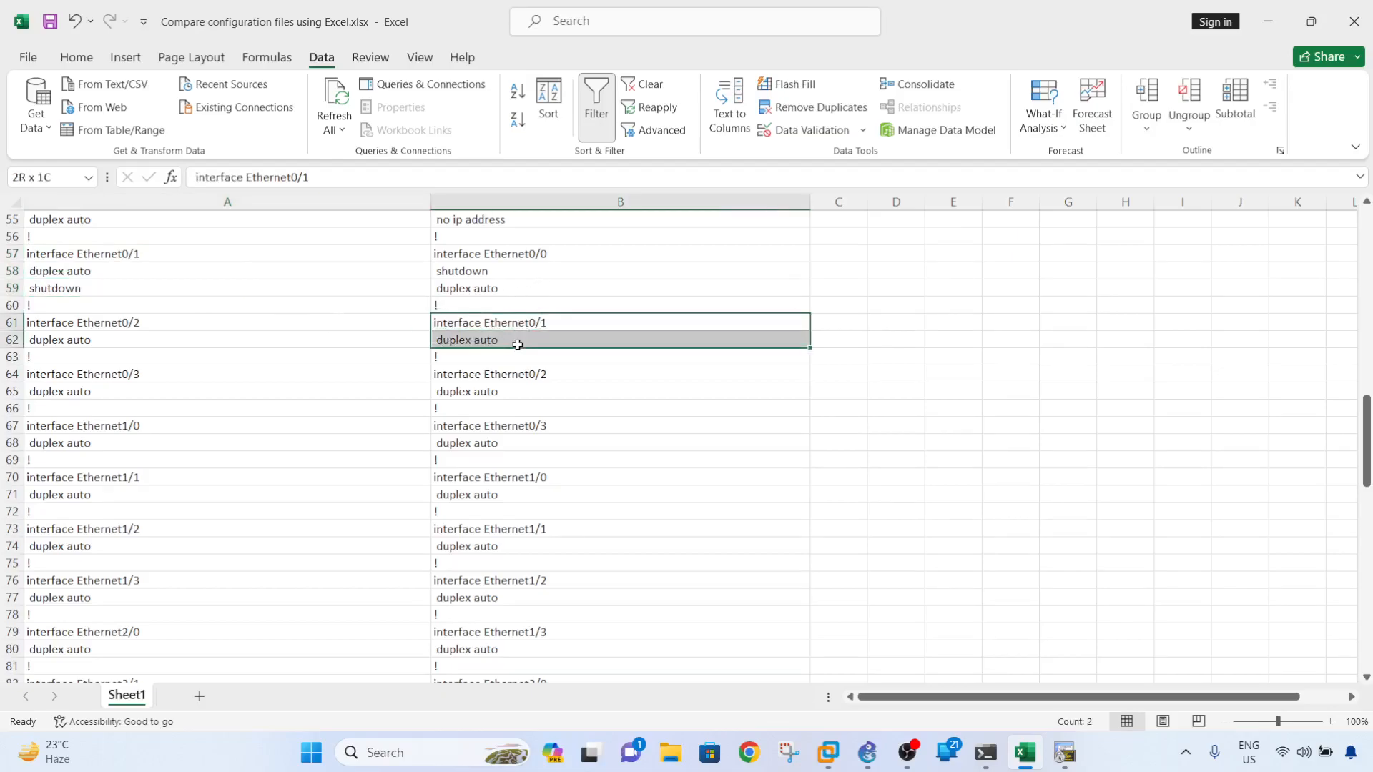
click(227, 340)
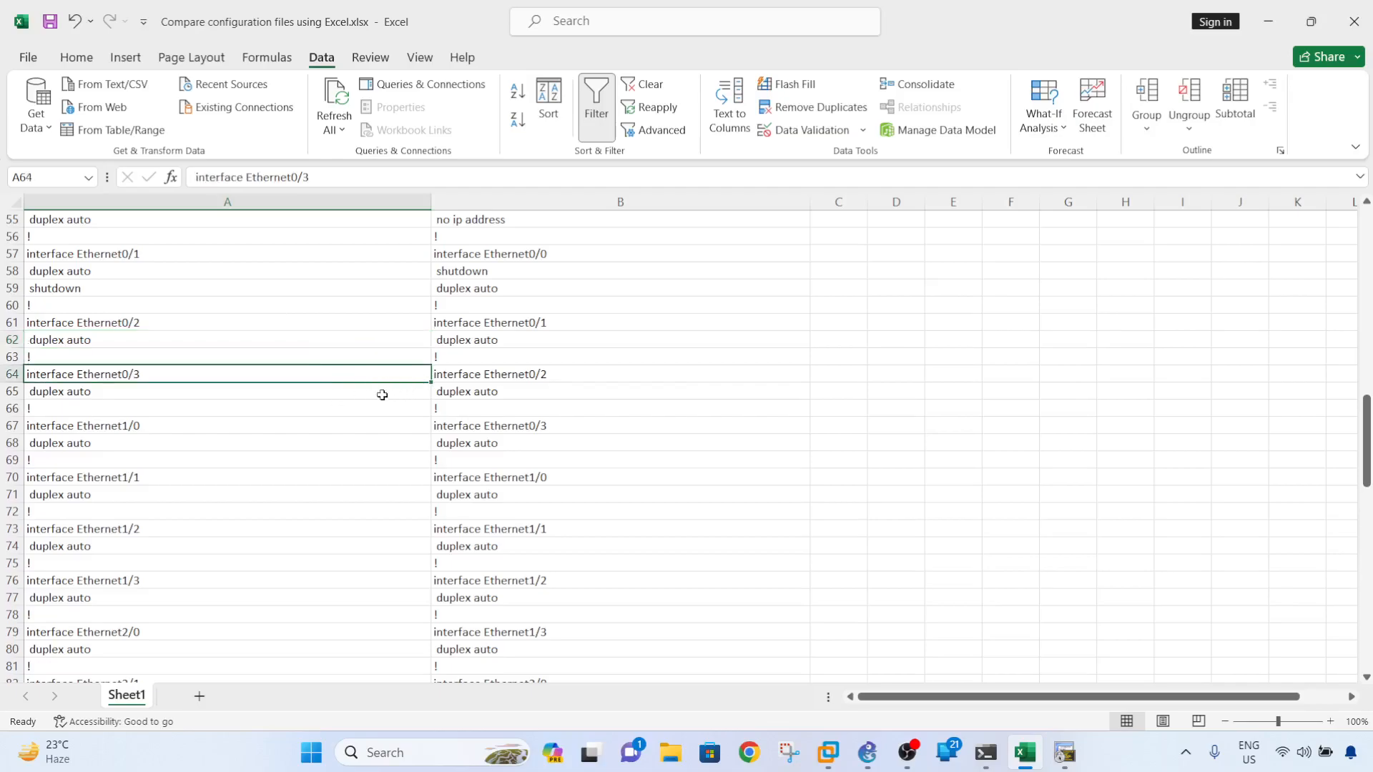
scroll(down, 3)
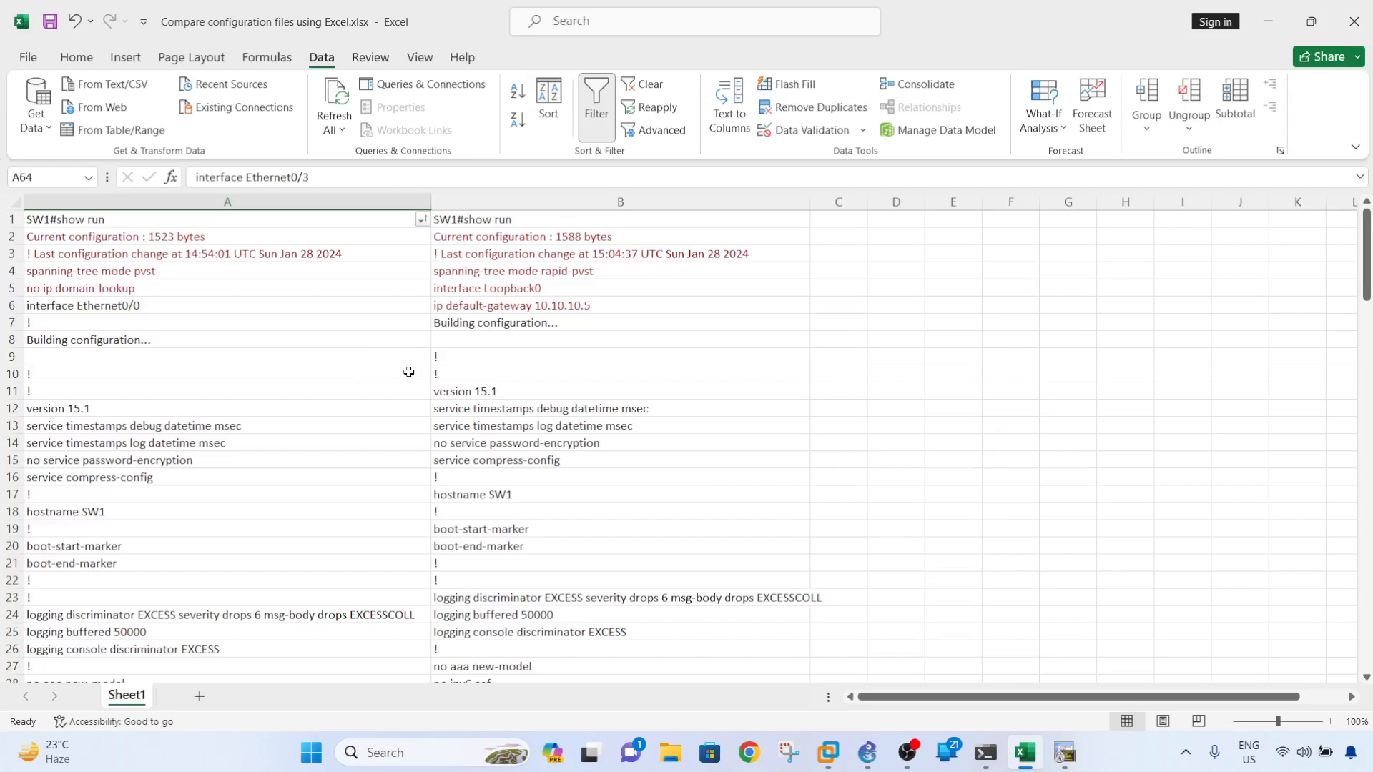
click(227, 322)
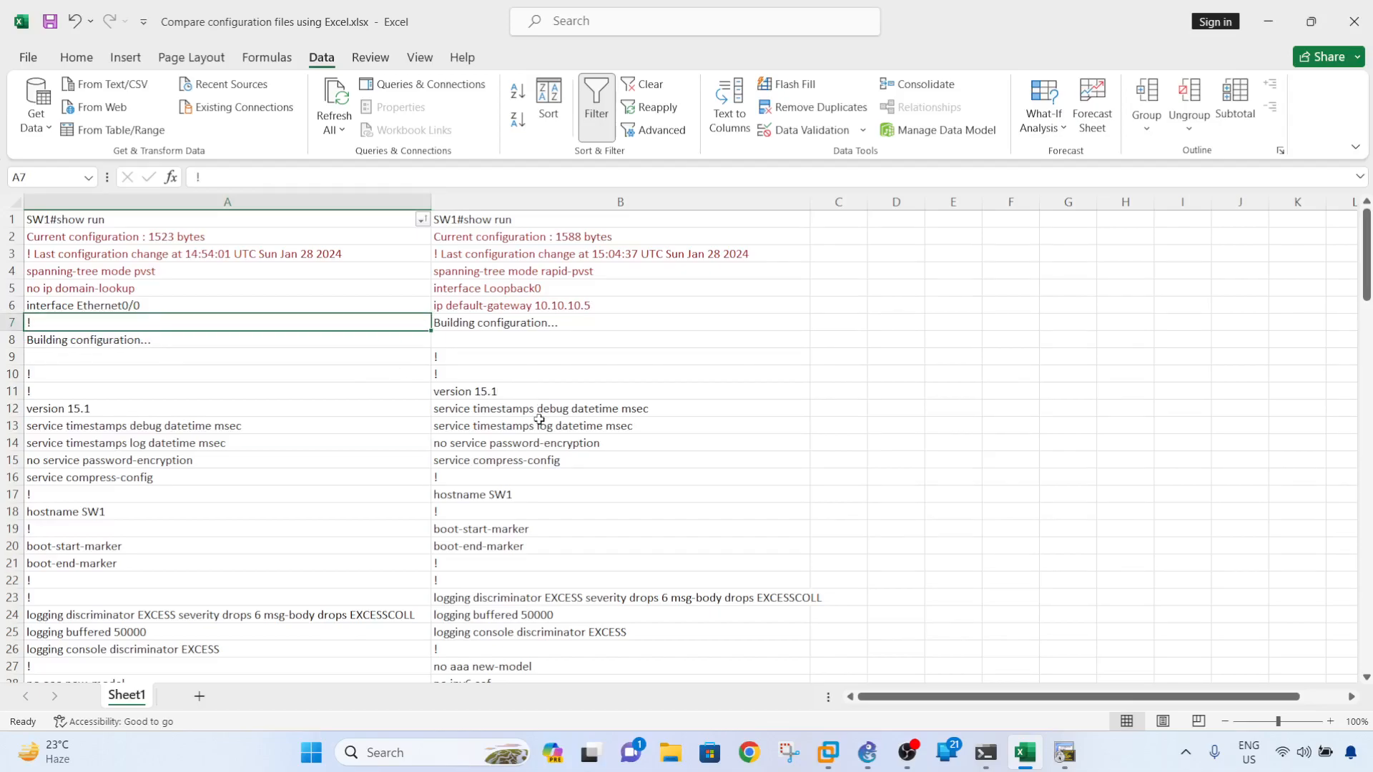
click(228, 373)
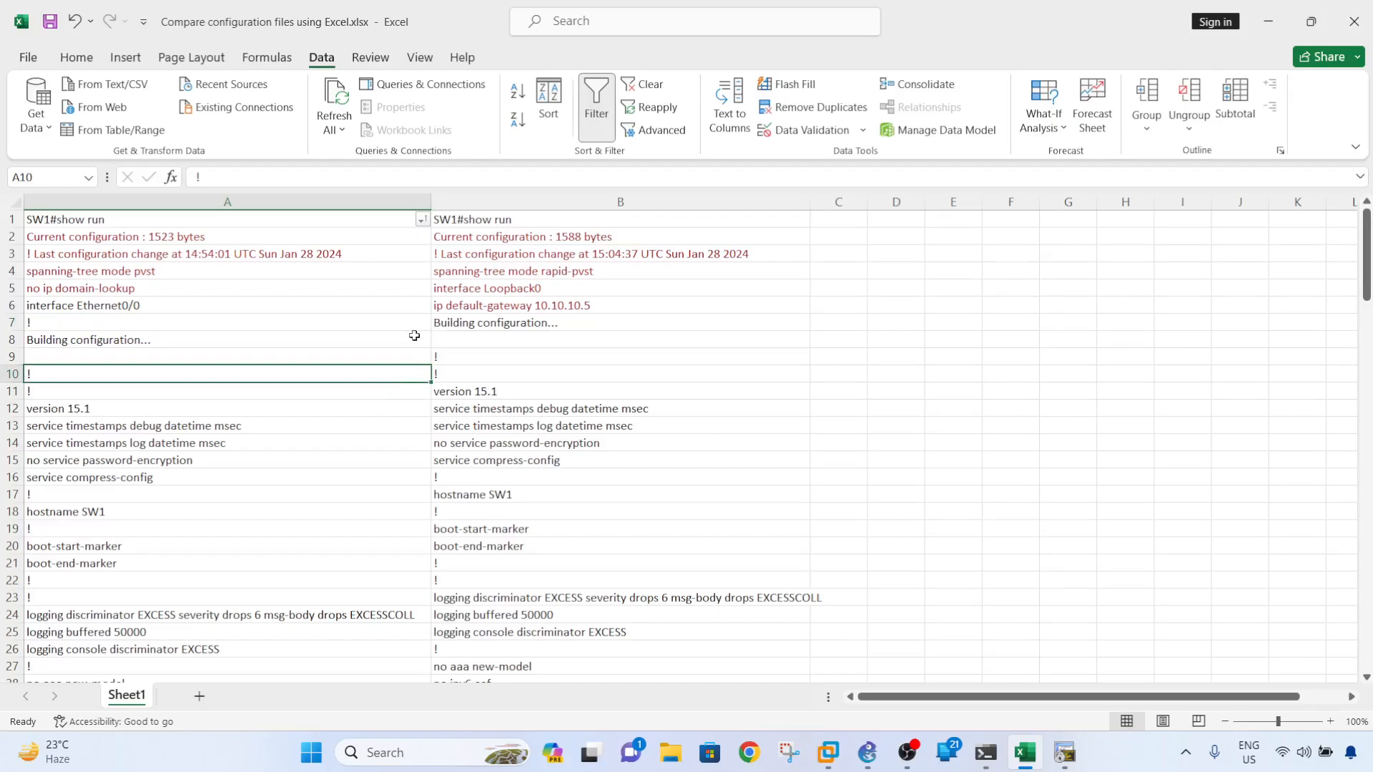
mouse_move(406, 388)
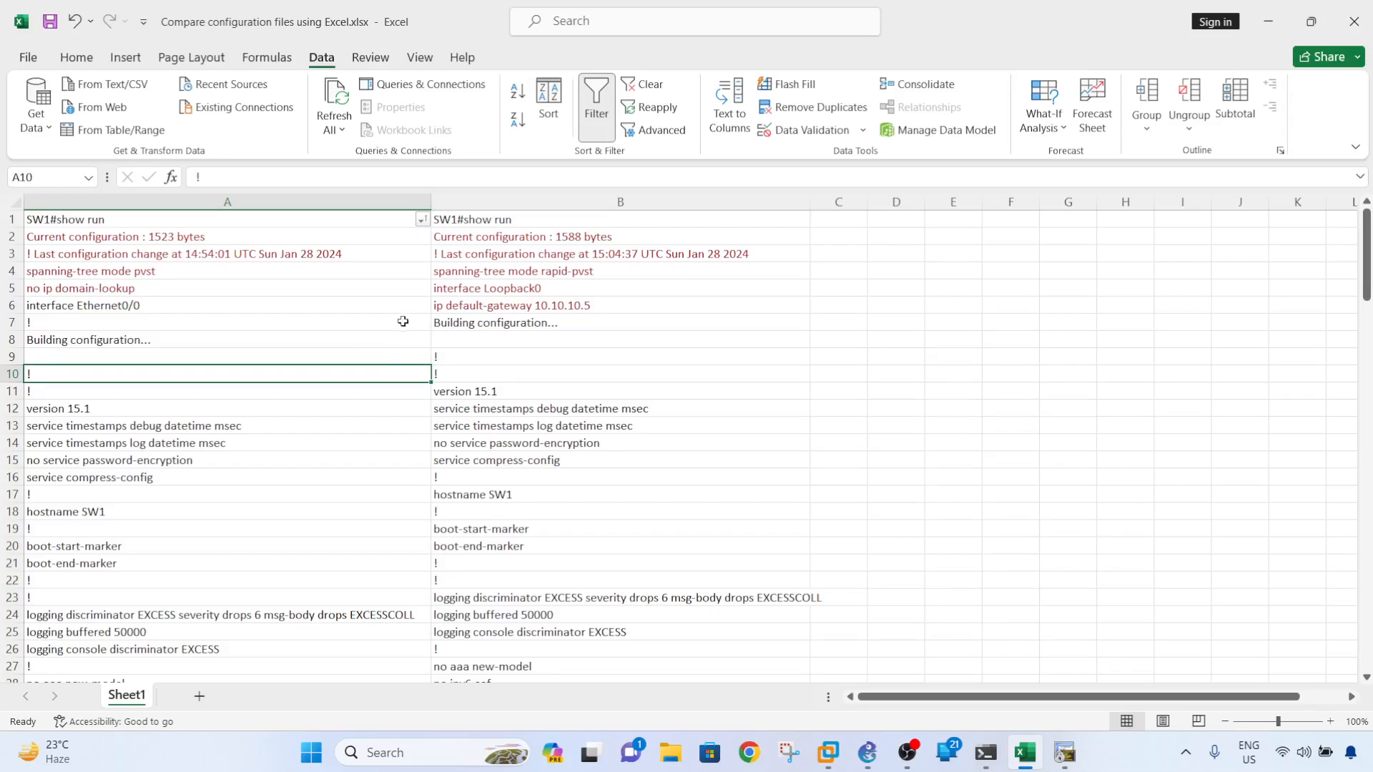
mouse_move(475, 338)
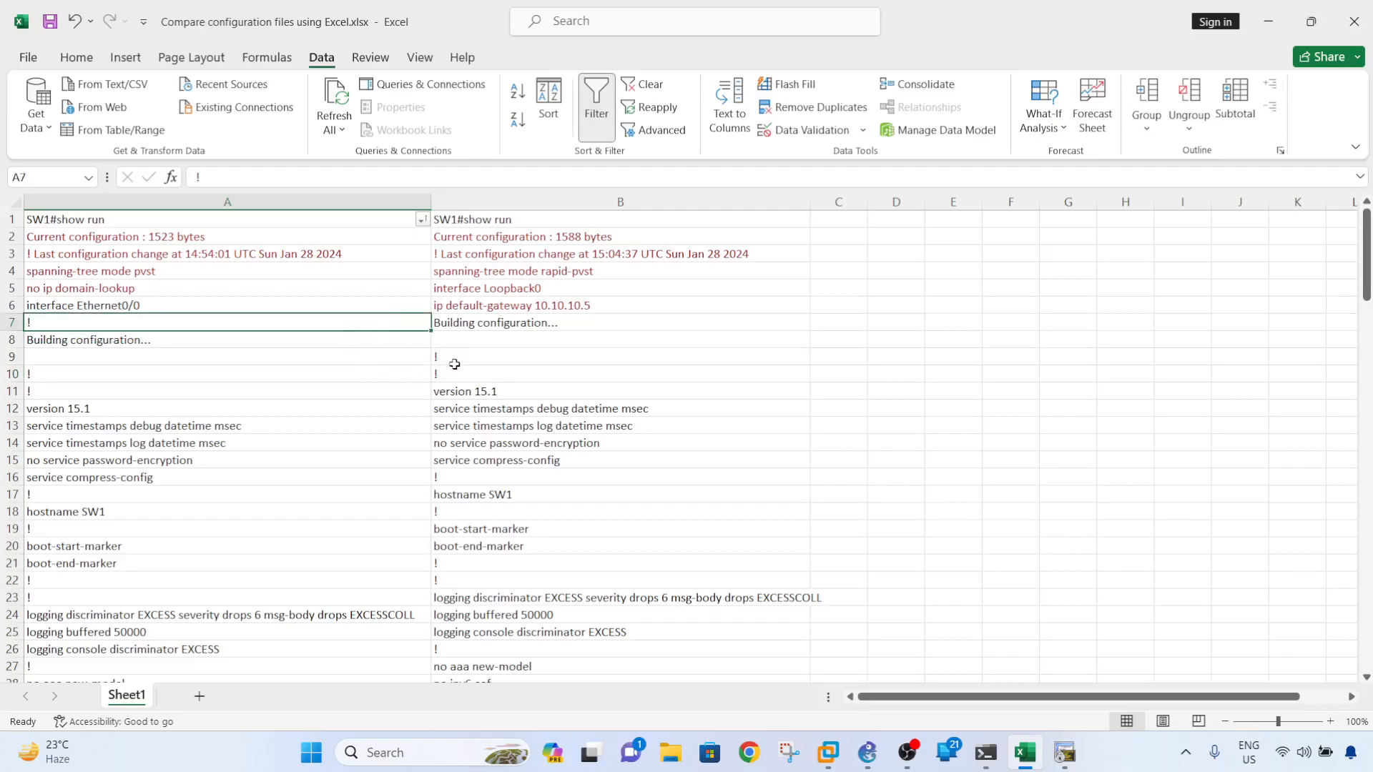
mouse_move(450, 379)
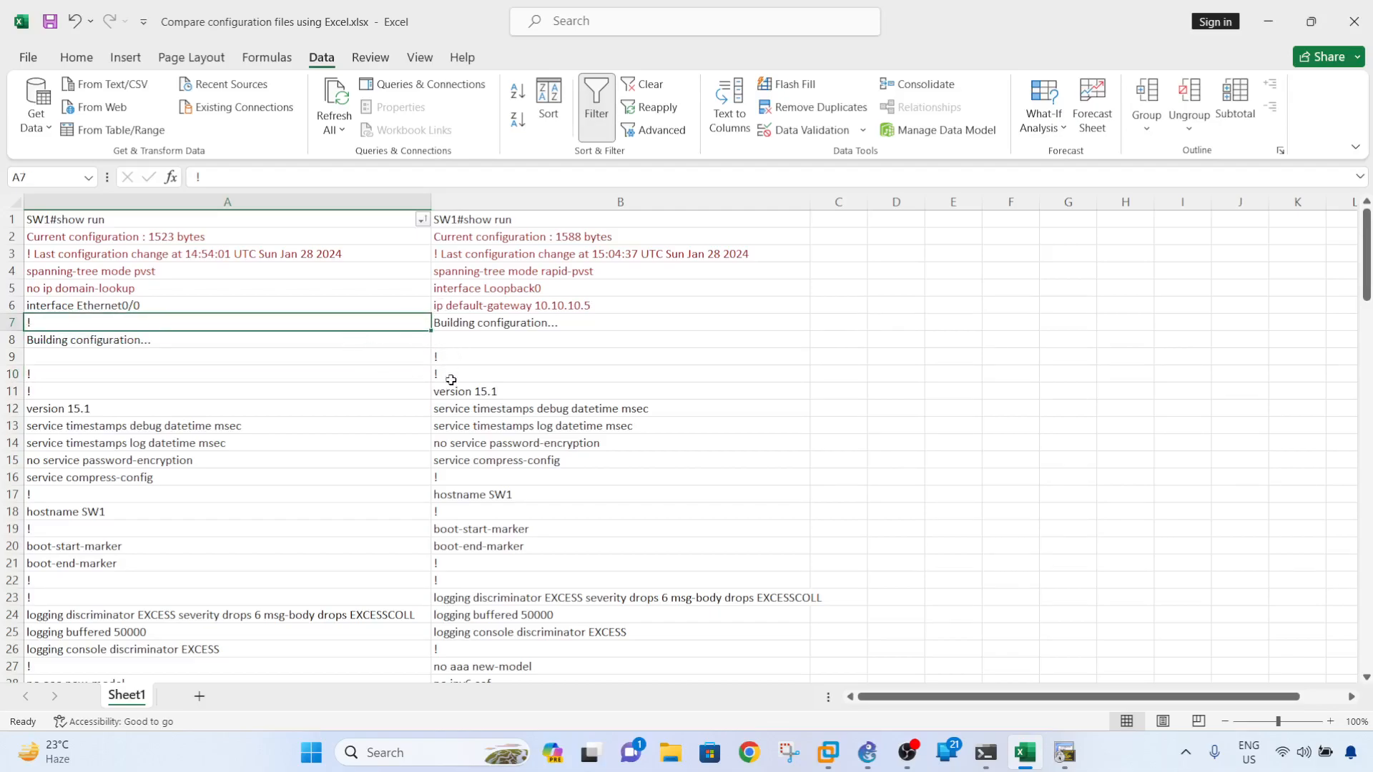